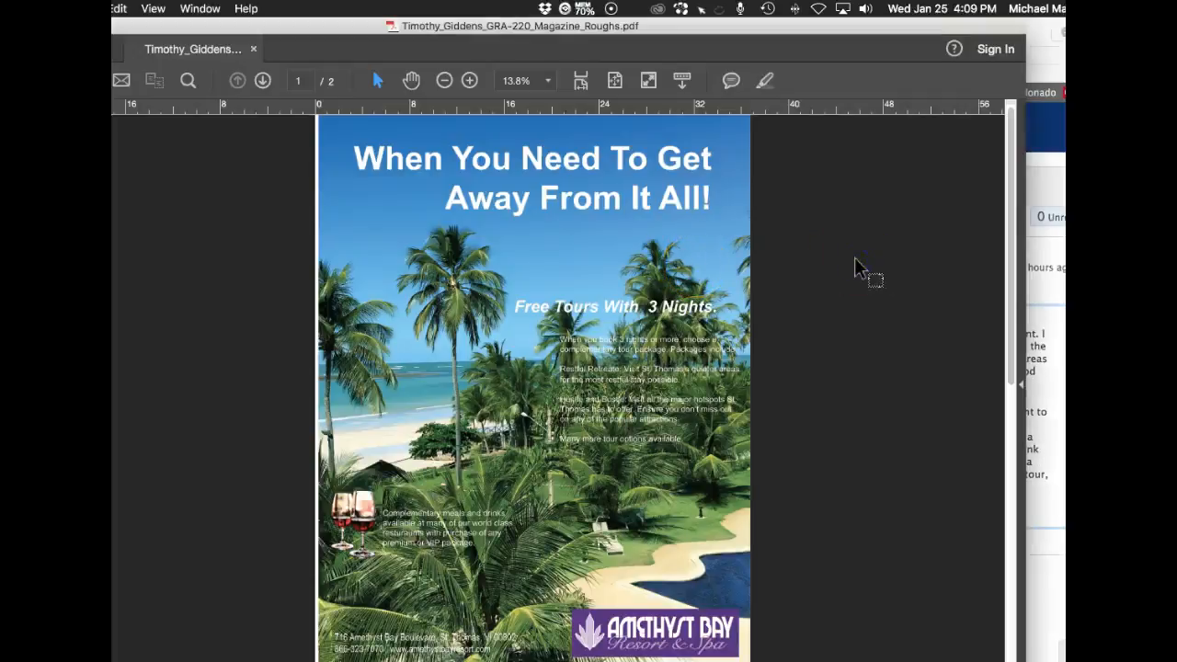
Scroll through page 1 and on to the 'No Smart Phones Required!' page 2.
left_click(470, 80)
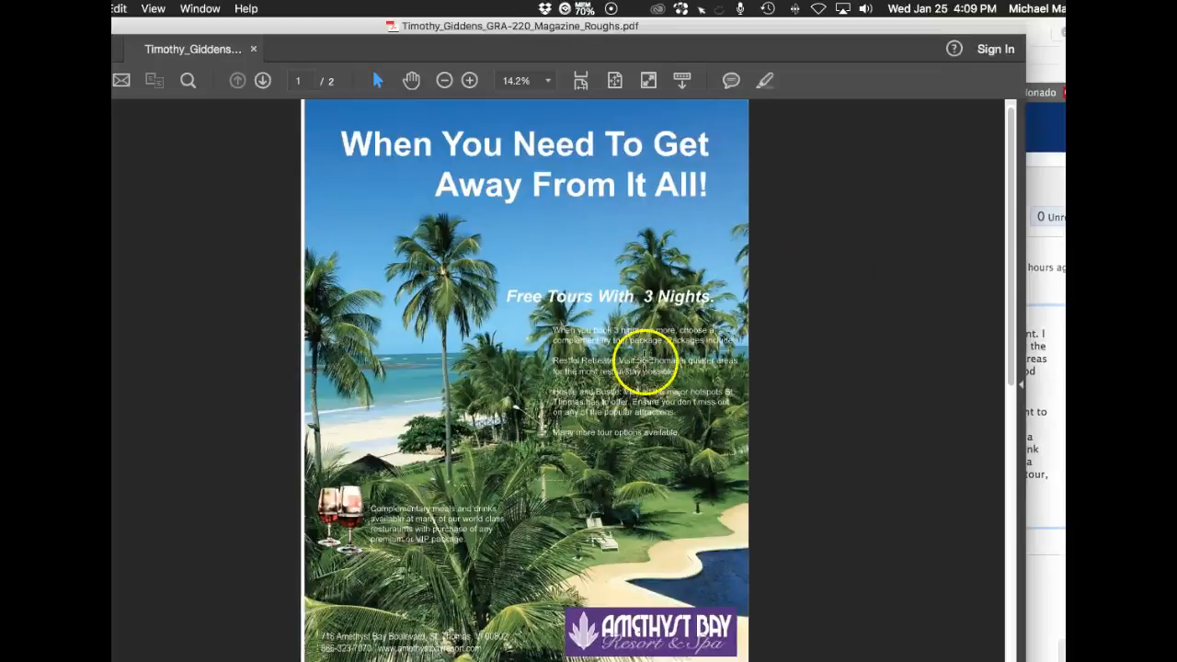
scroll("down", 3)
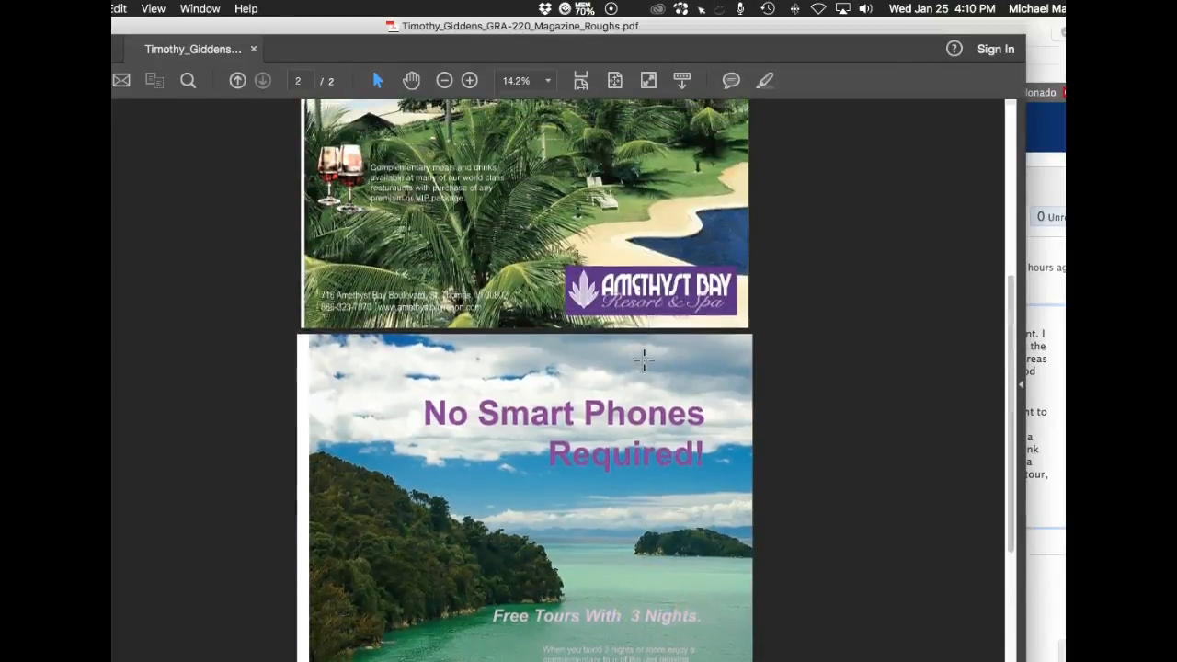
scroll("up", 3)
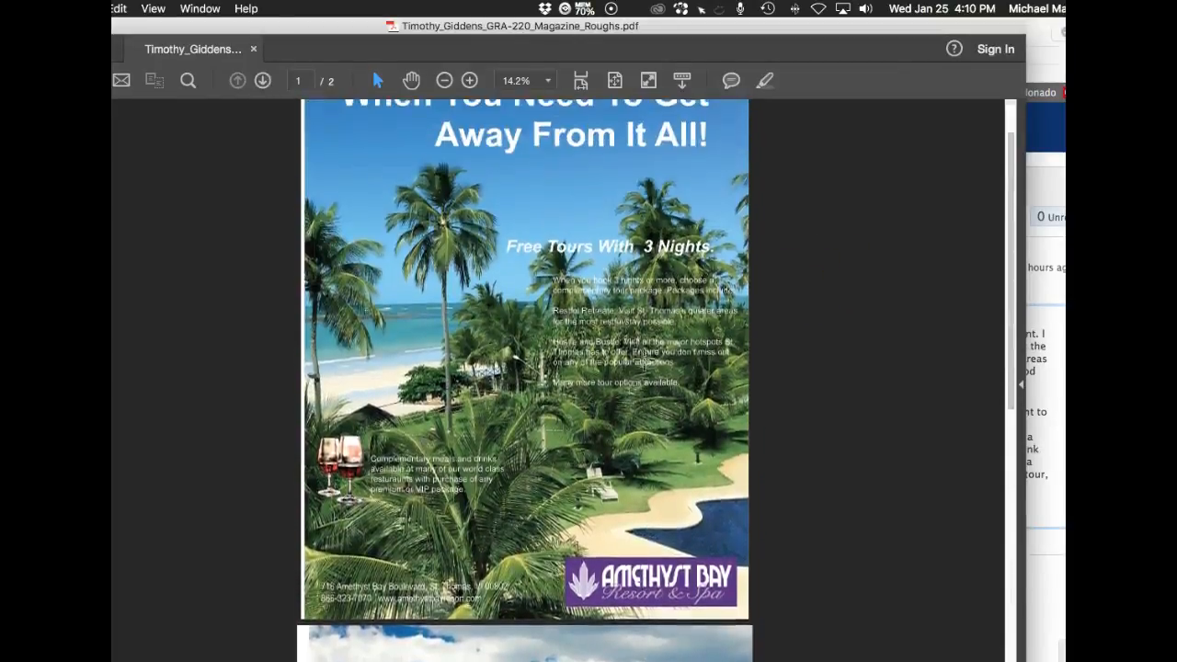
scroll("up", 3)
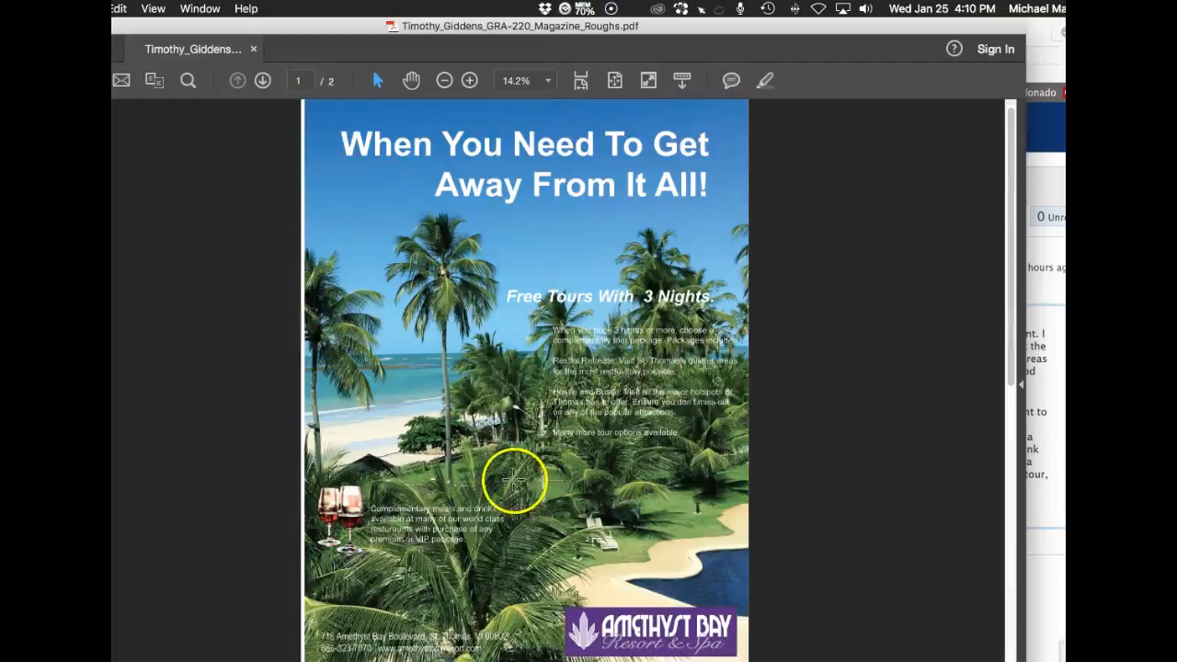
scroll("down", 3)
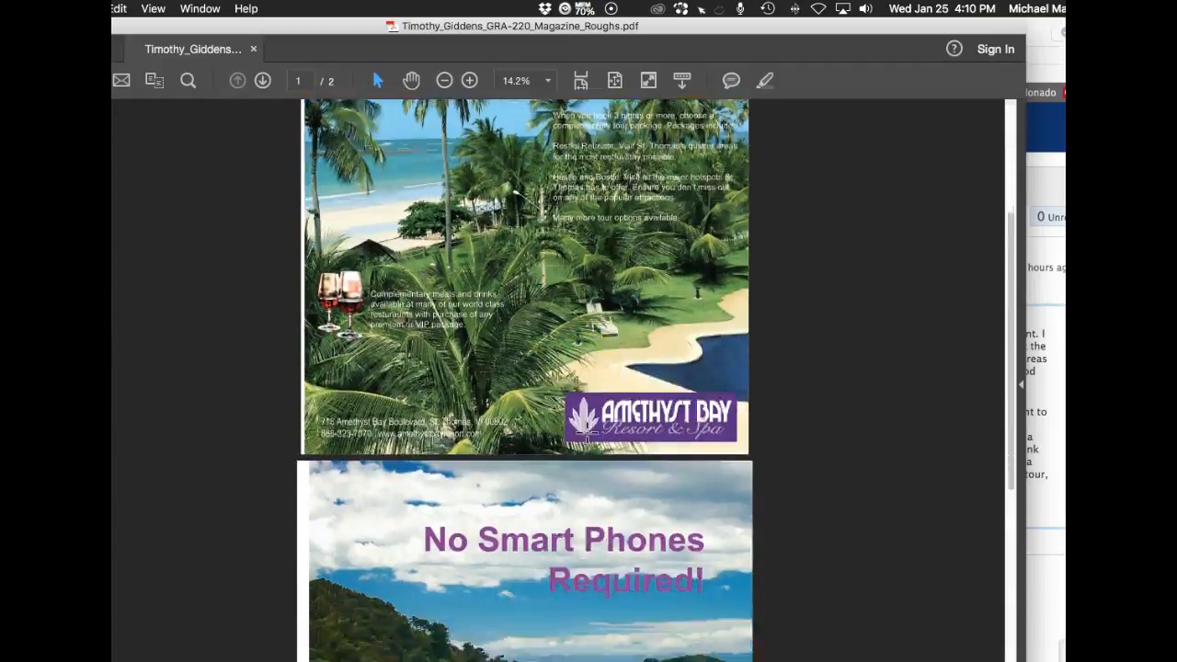
scroll("down", 3)
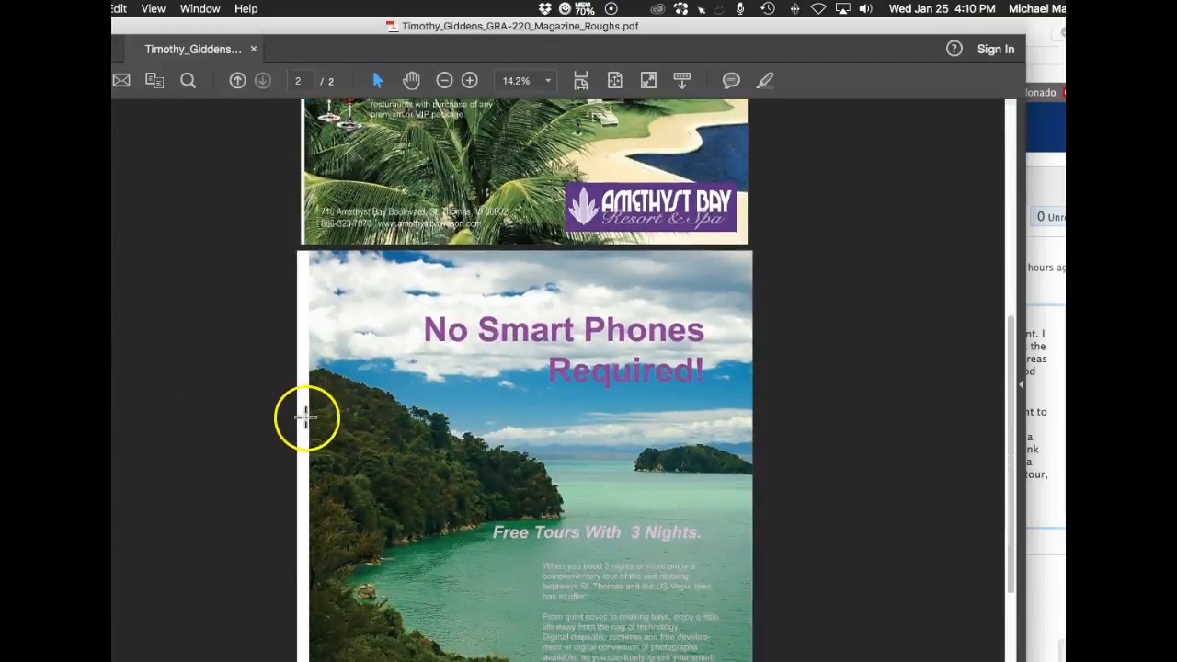
scroll("down", 3)
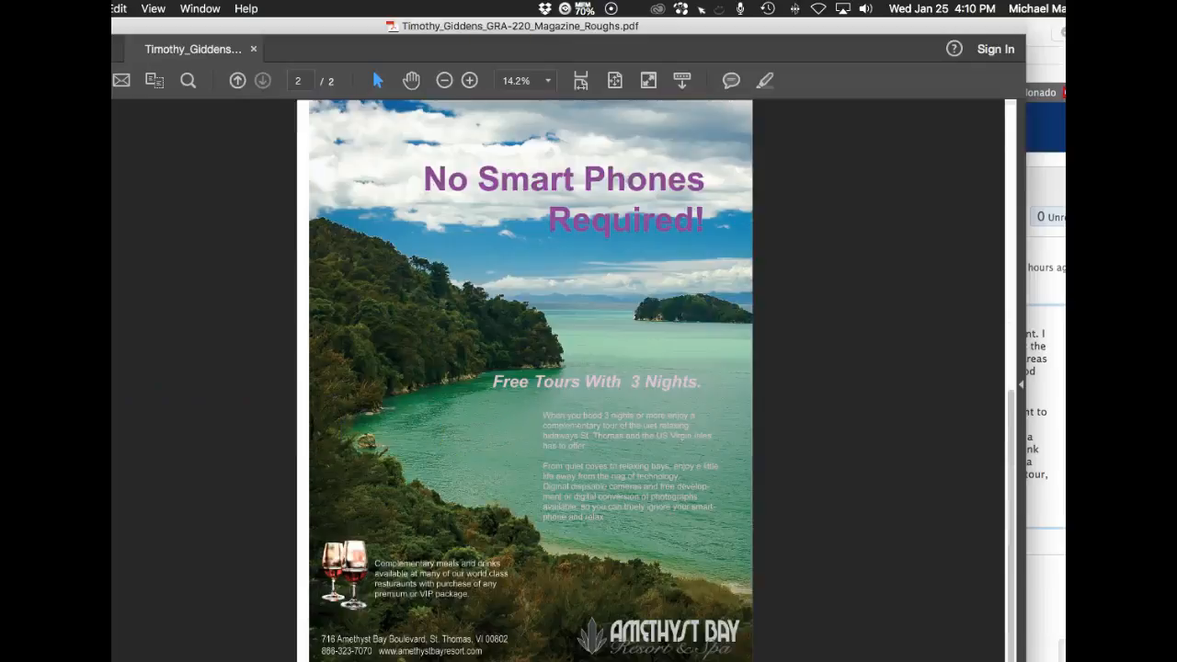
Zoom out so both resort ad pages appear together on screen.
left_click(444, 80)
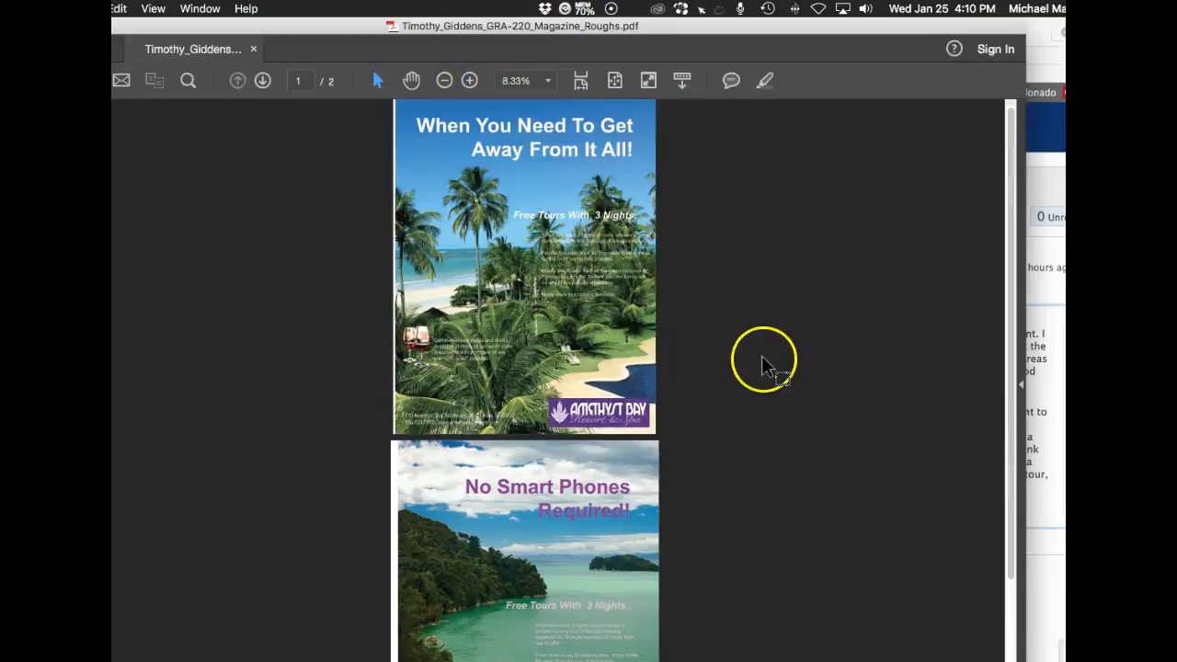
mouse_move(469, 81)
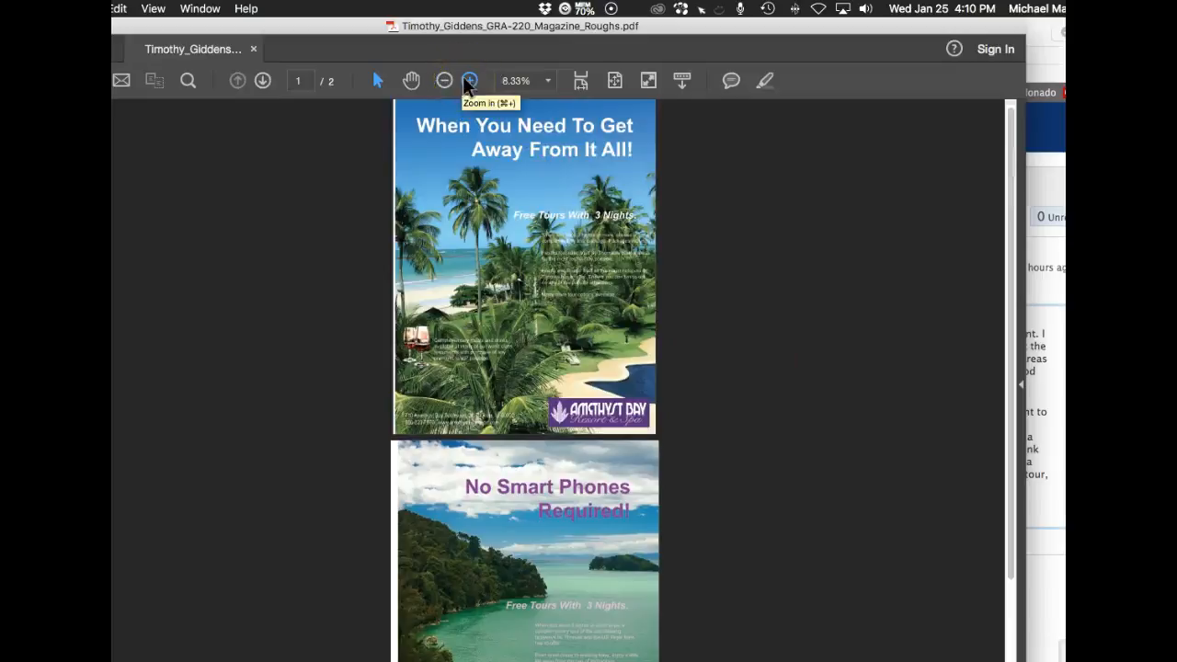
mouse_move(693, 292)
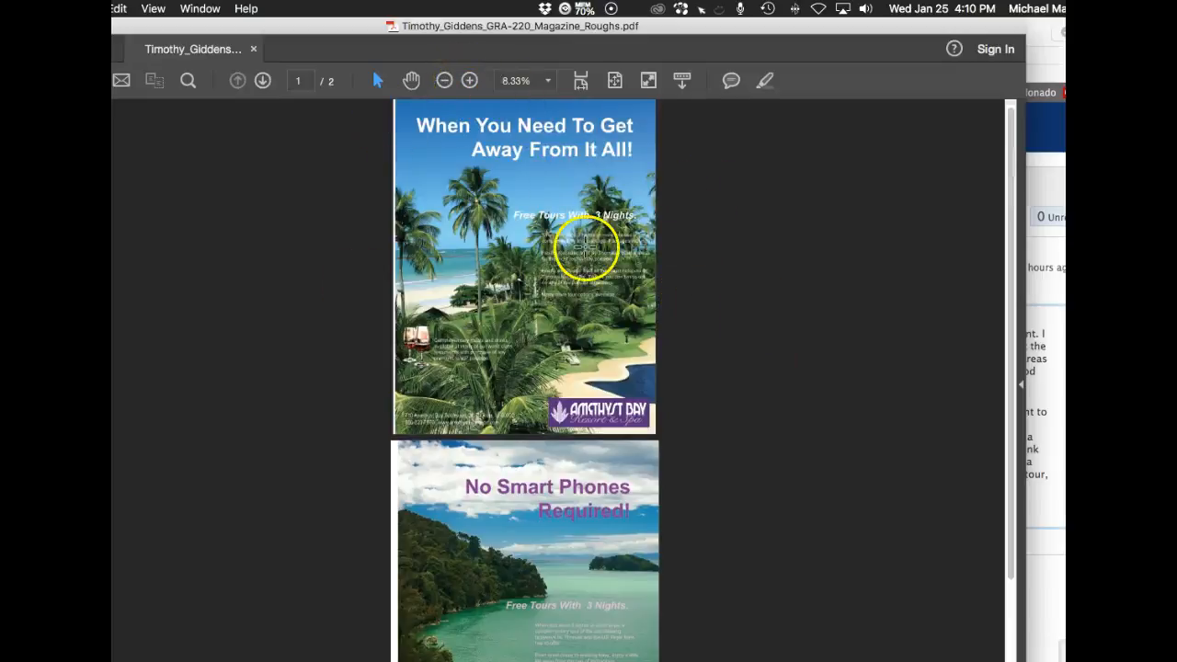
mouse_move(433, 101)
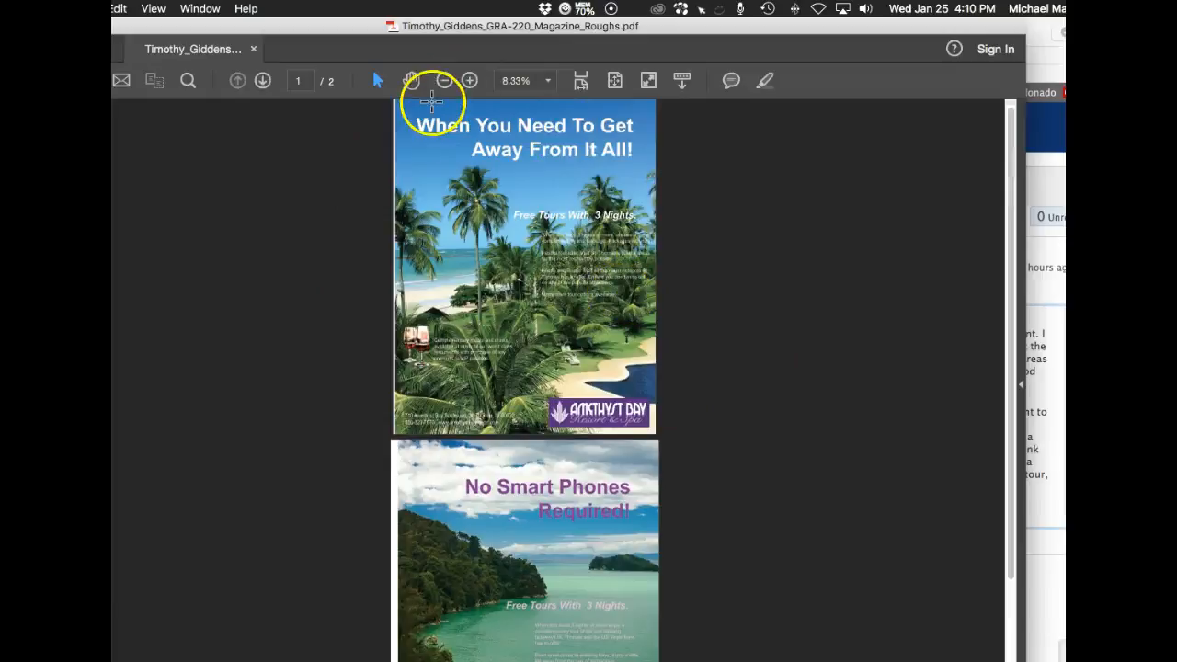
mouse_move(541, 110)
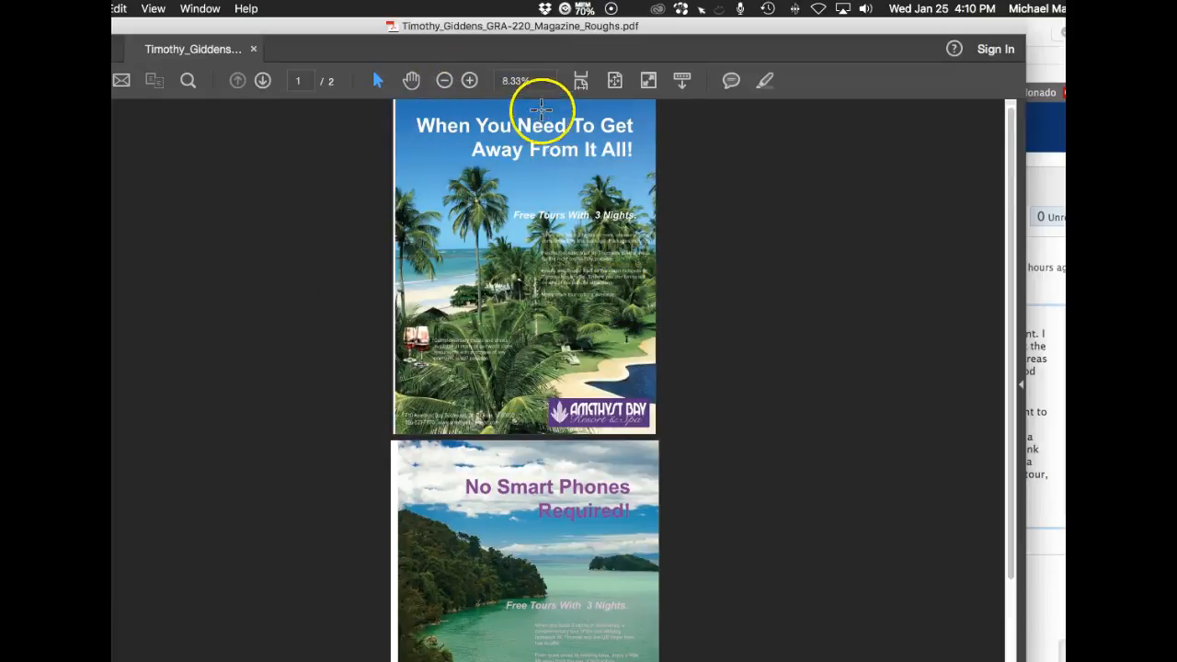
mouse_move(529, 267)
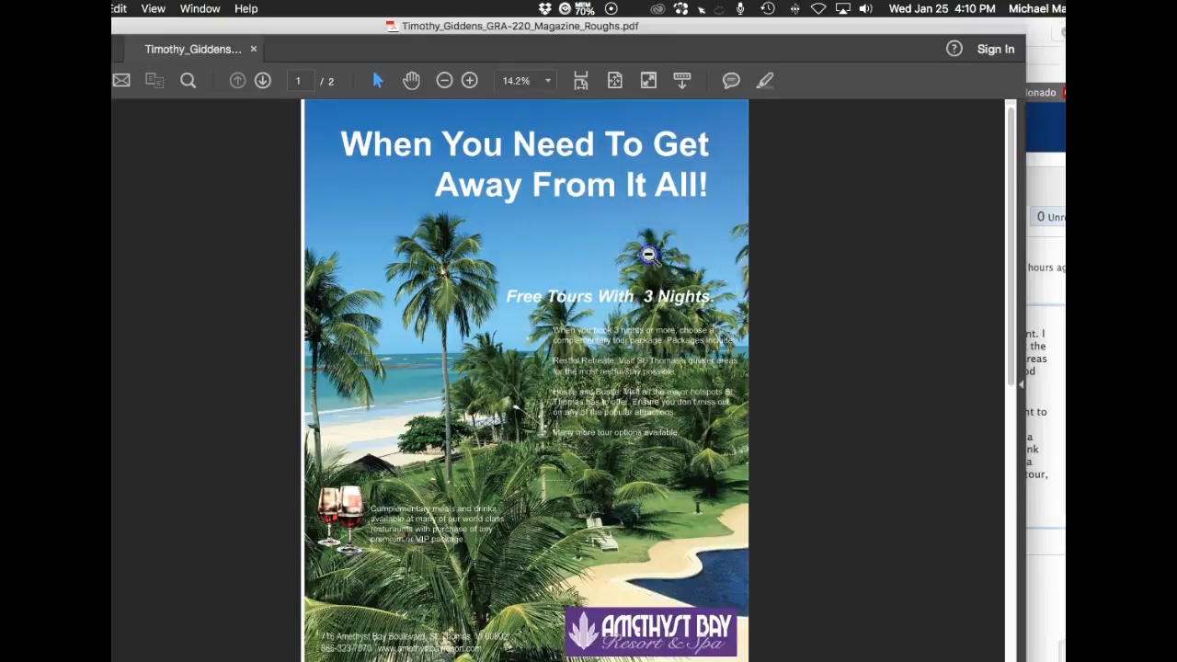
Shrink the view to 8.33% to show both ad pages at reduced size.
left_click(444, 80)
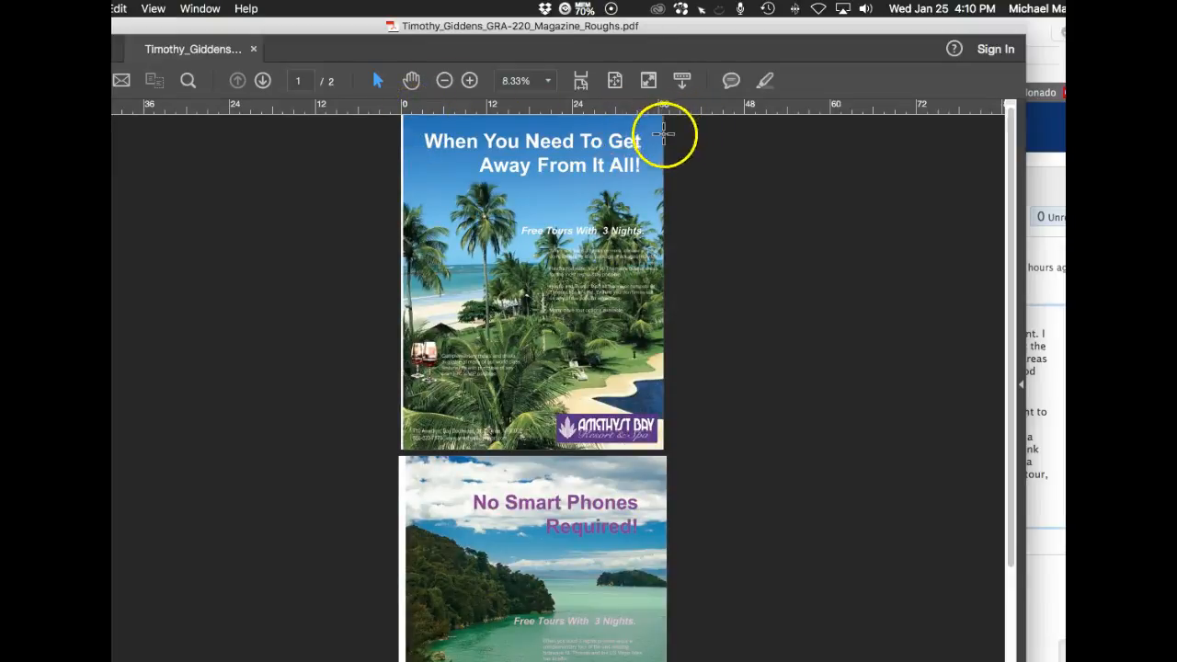
mouse_move(433, 451)
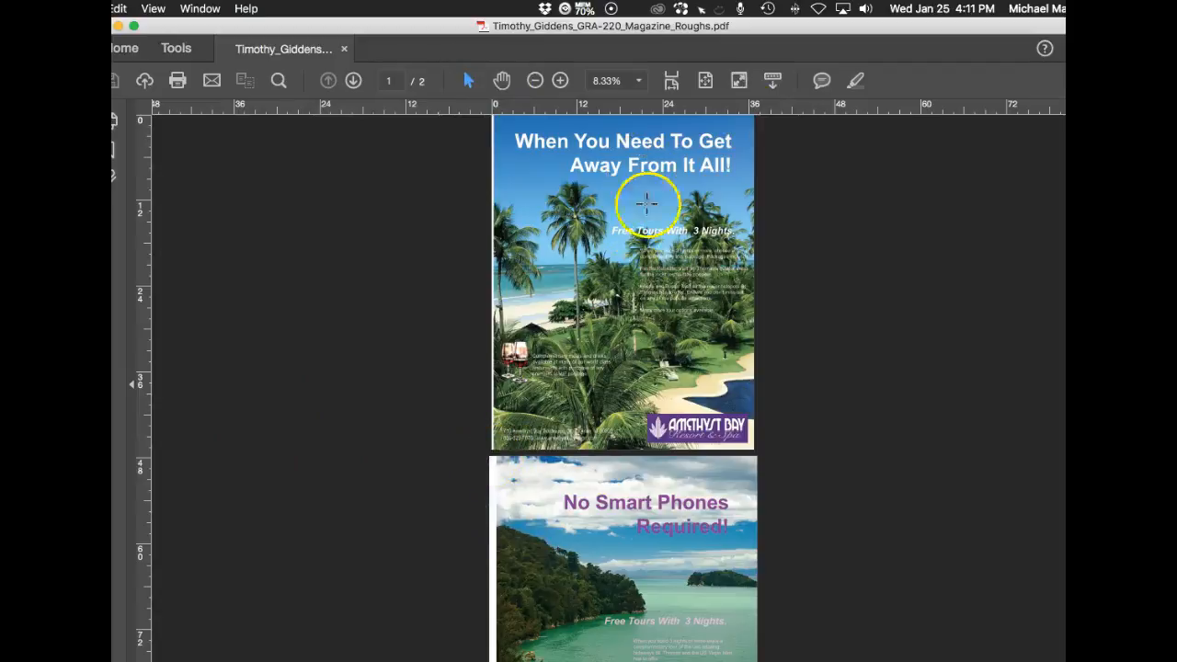
mouse_move(672, 391)
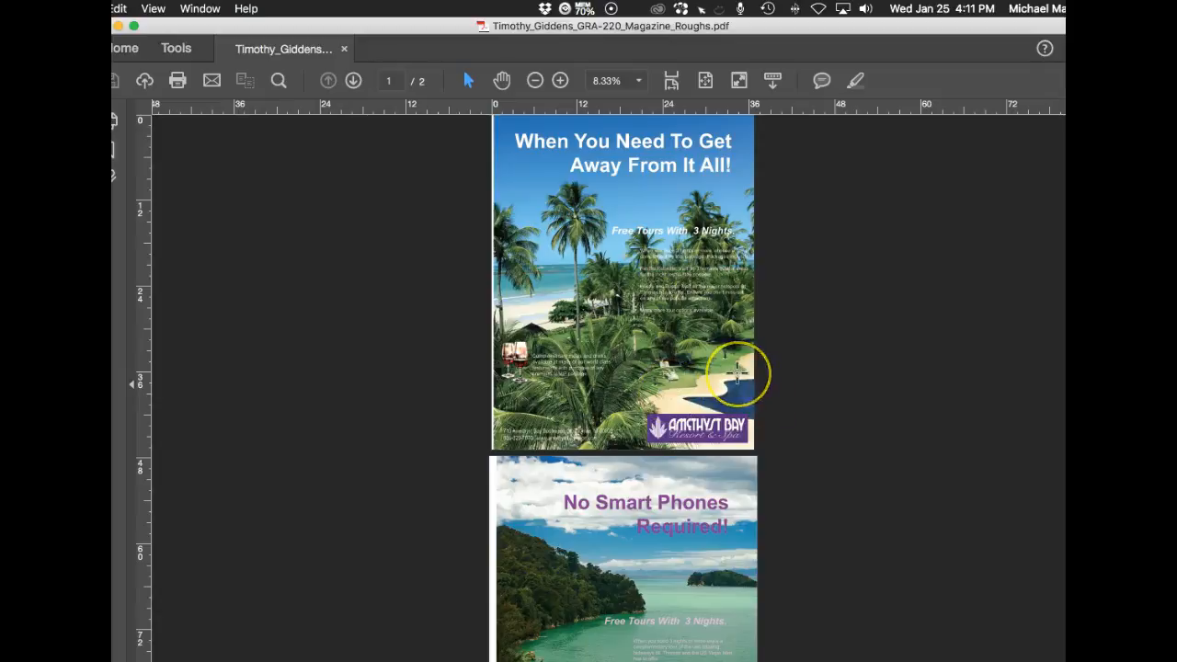
mouse_move(750, 219)
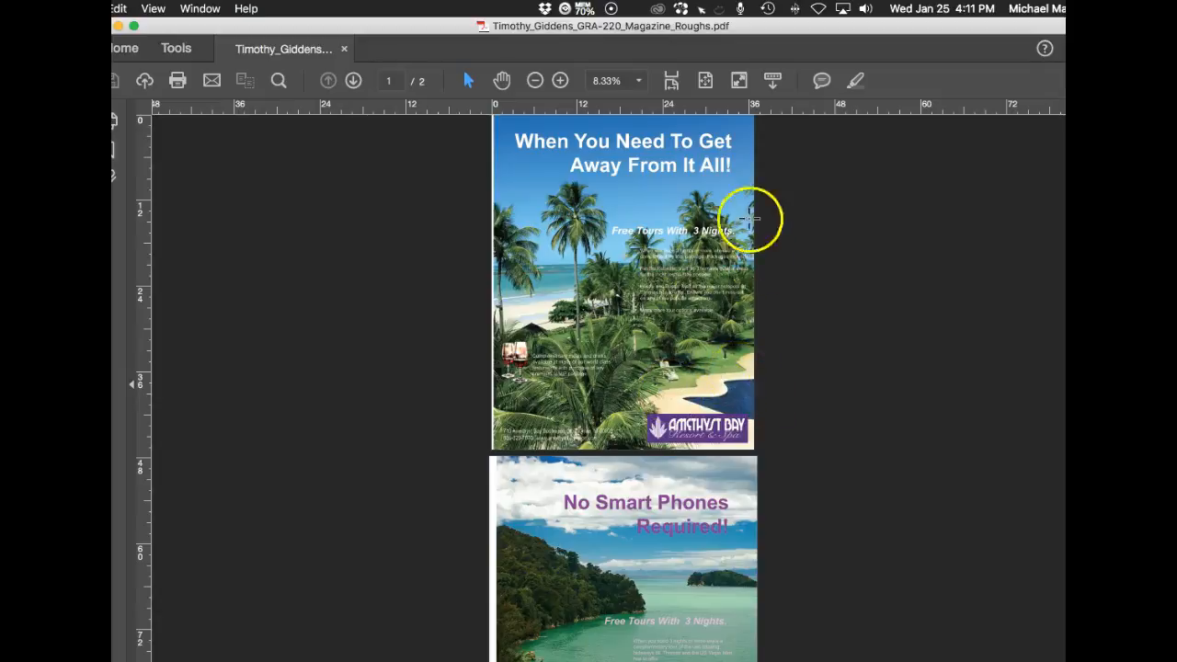
mouse_move(685, 262)
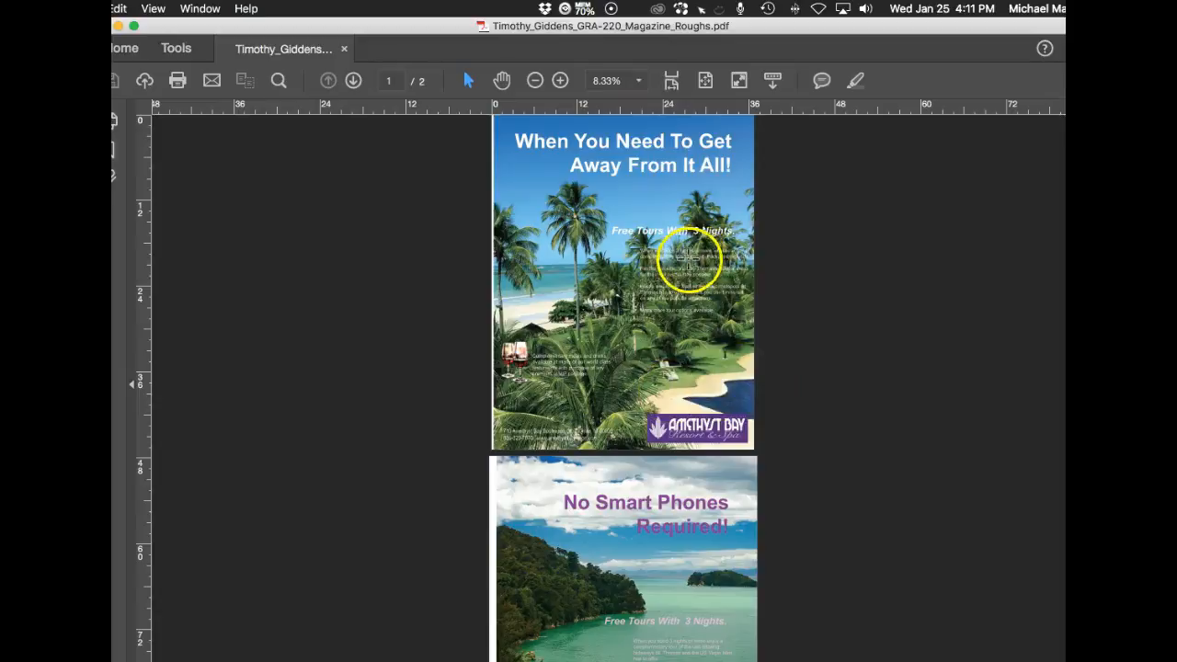
Enlarge the 'When You Need To Get Away From It All!' ad to read its type.
left_click(560, 80)
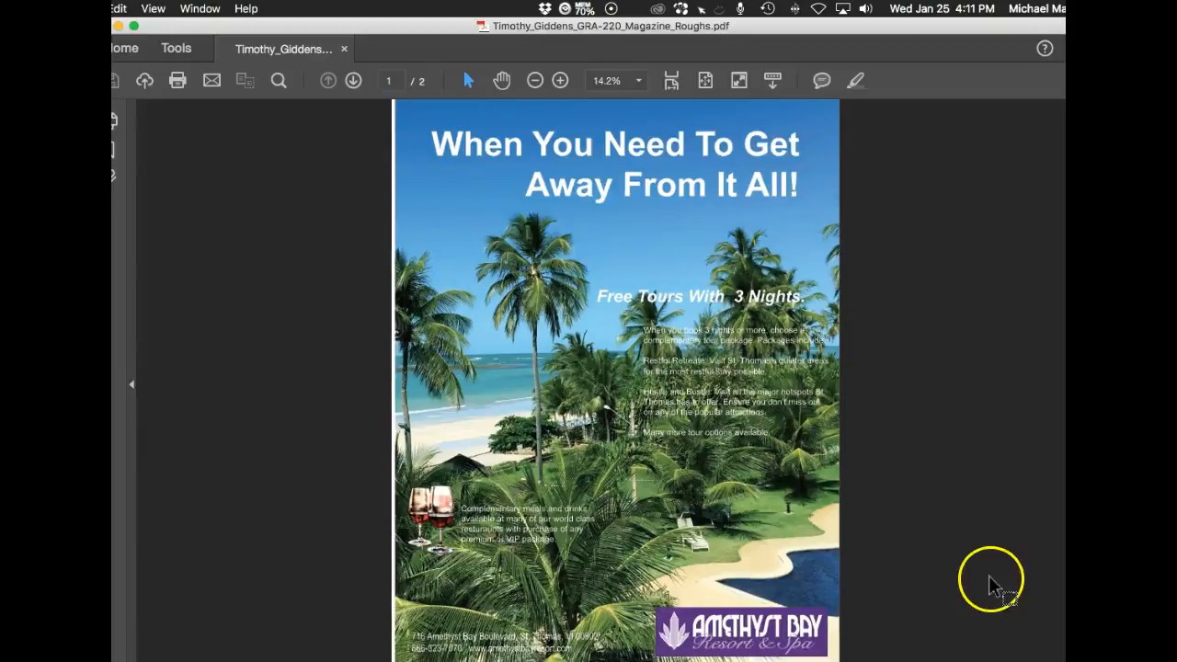
mouse_move(671, 345)
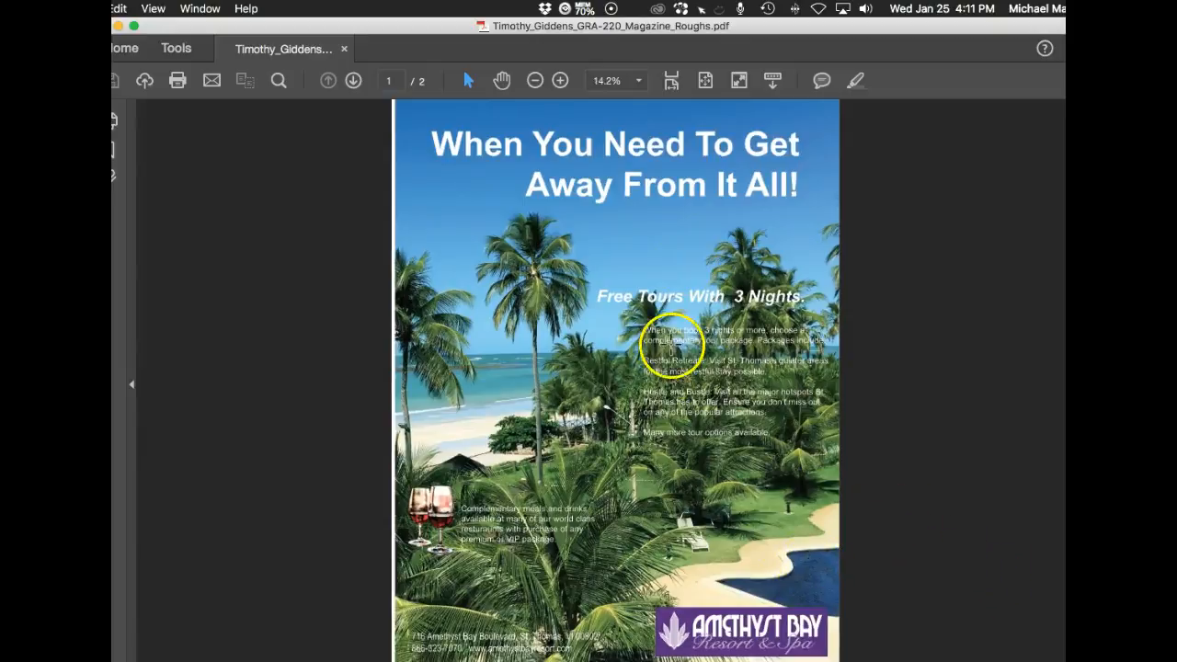
mouse_move(740, 499)
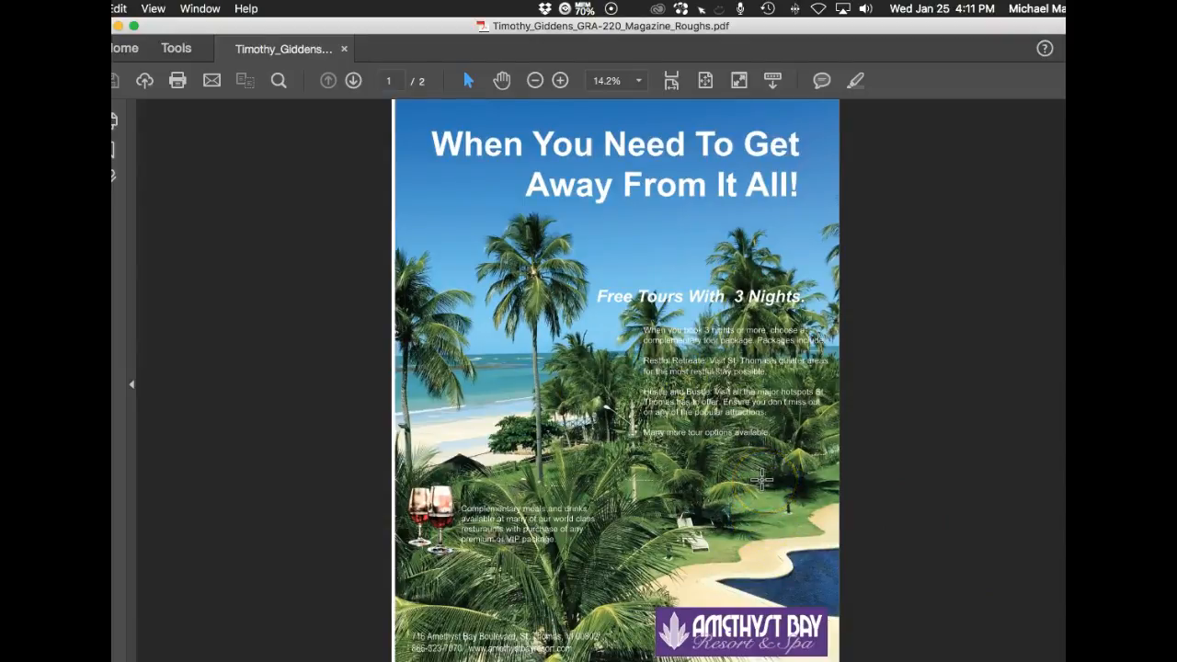
mouse_move(756, 483)
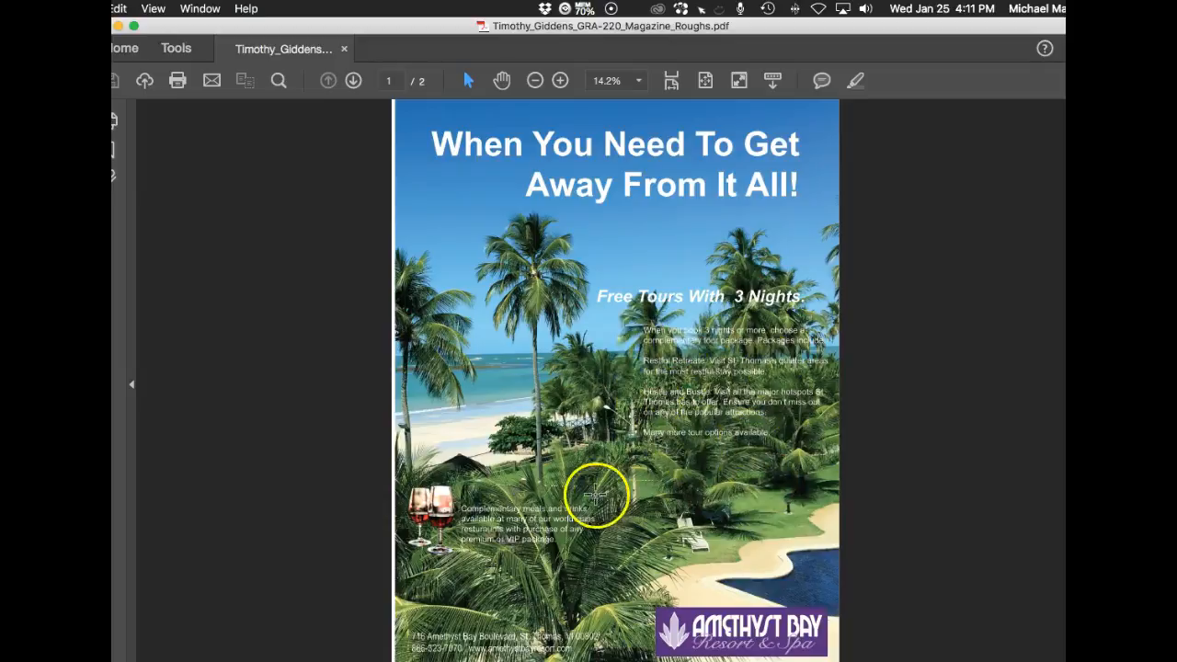
mouse_move(697, 431)
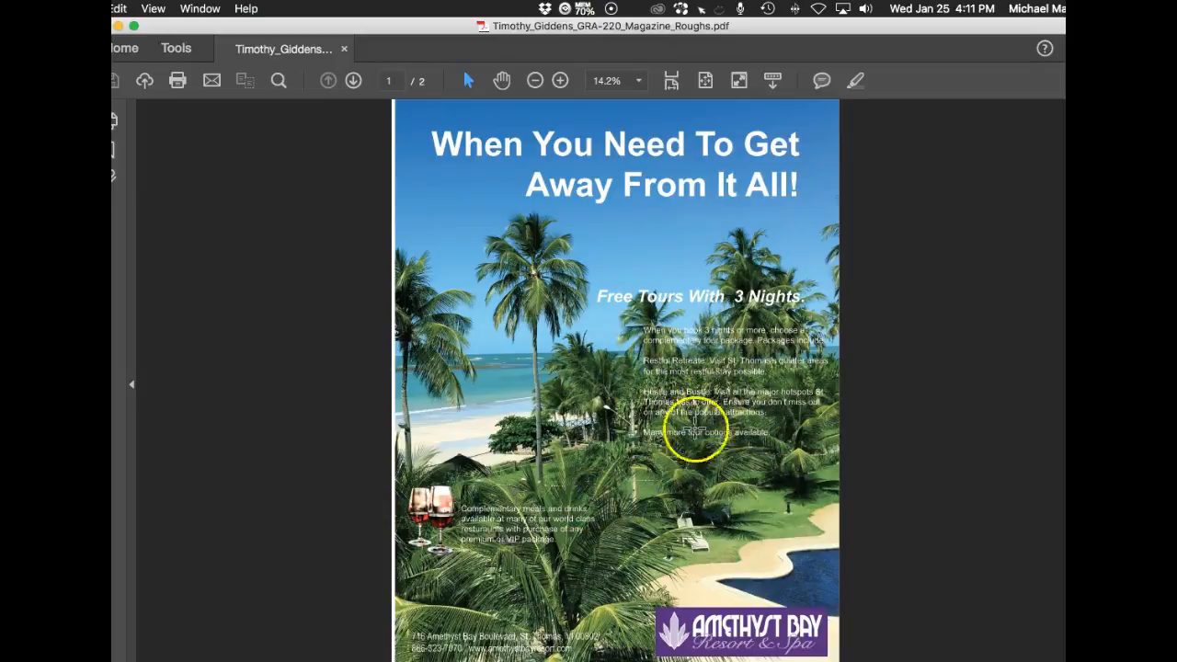
mouse_move(819, 350)
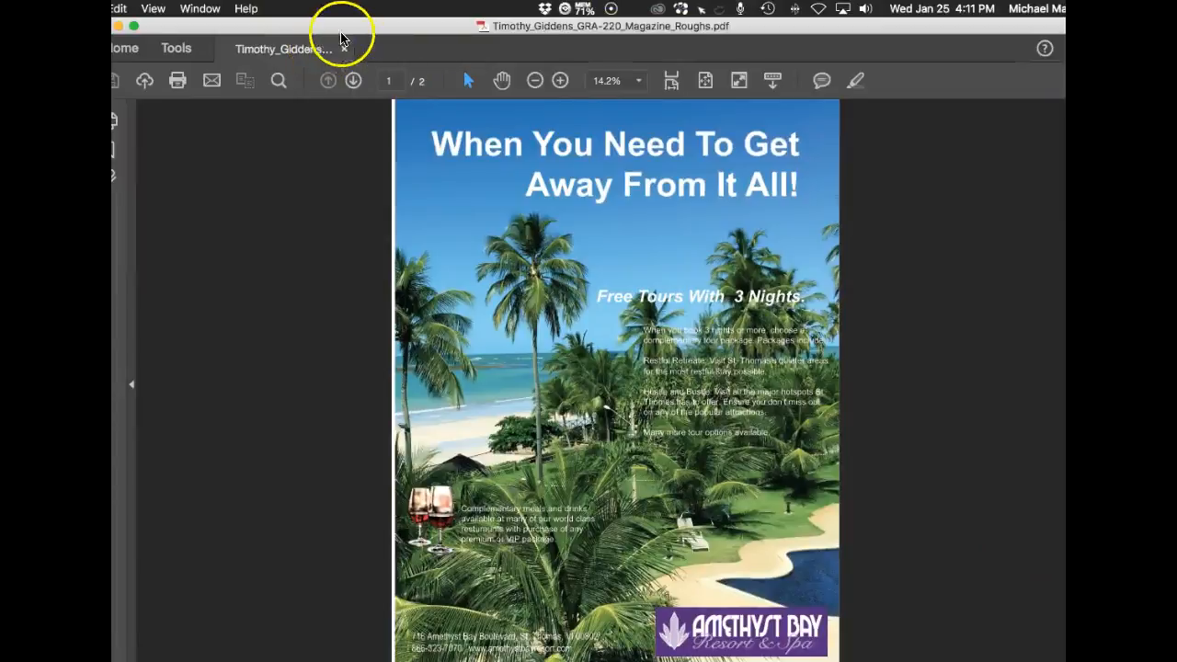
Go to page 2 of 2, the lagoon ad 'No Smart Phones Required!'.
left_click(347, 81)
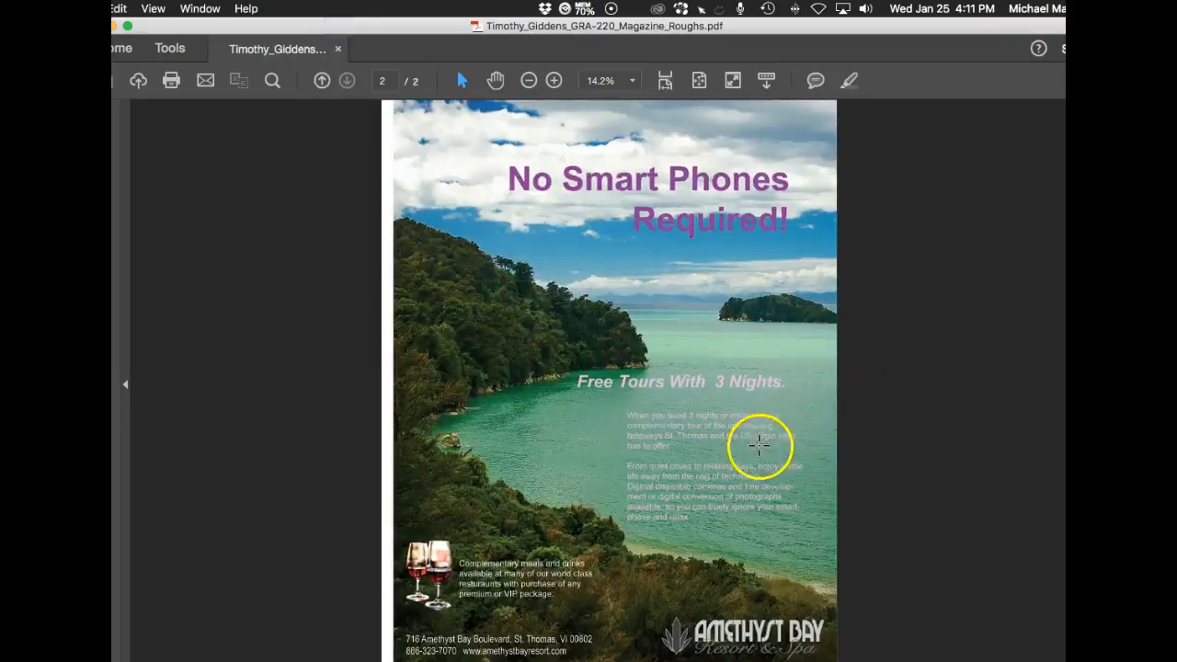
mouse_move(672, 506)
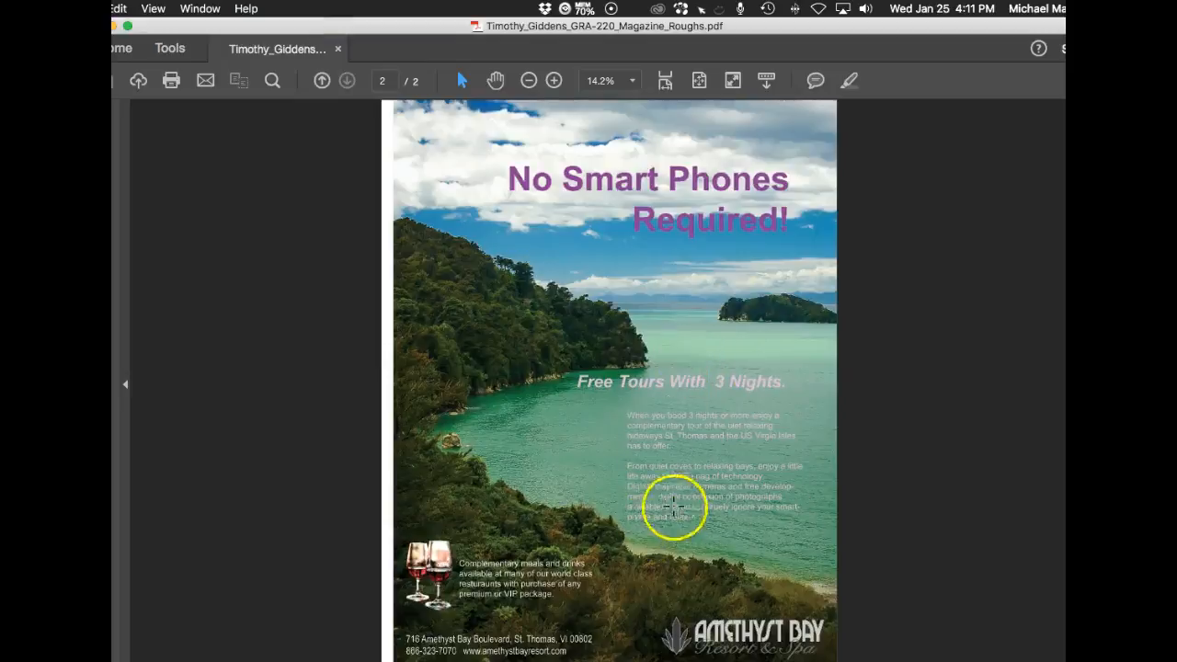
mouse_move(716, 412)
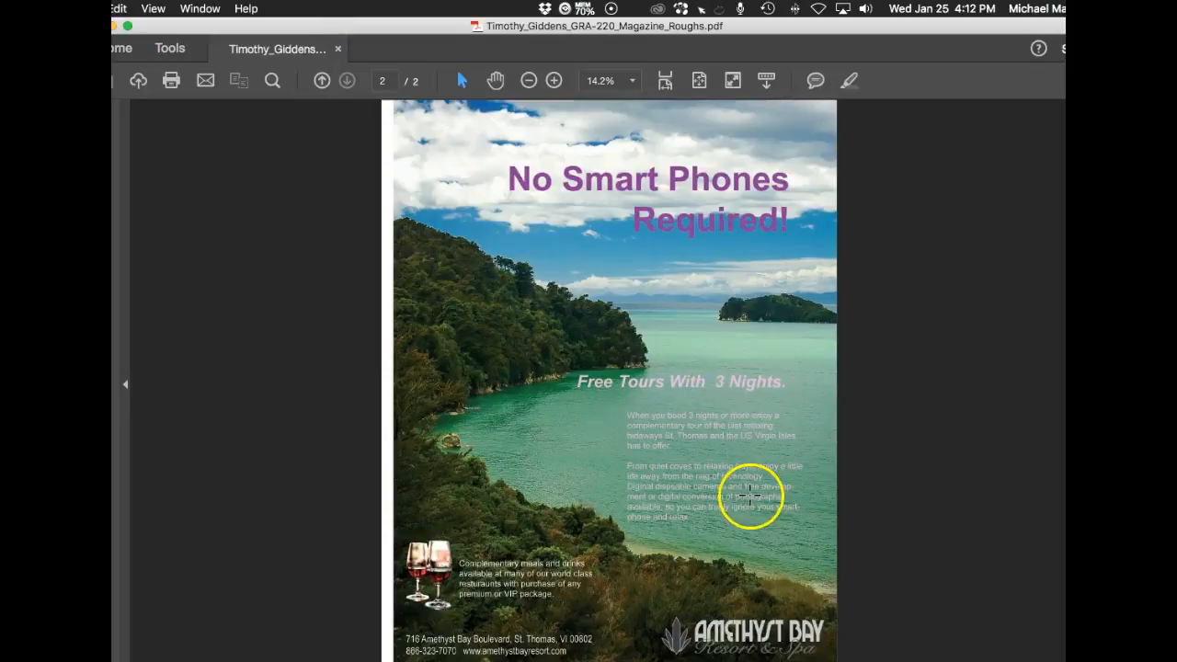
mouse_move(681, 244)
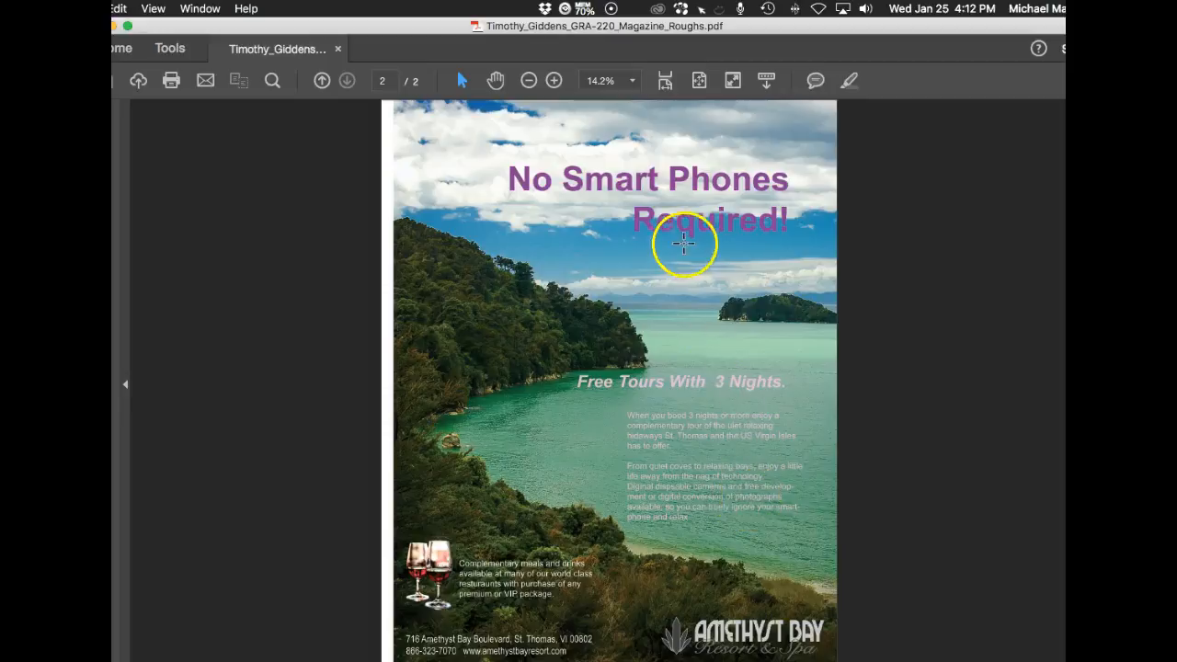
mouse_move(777, 439)
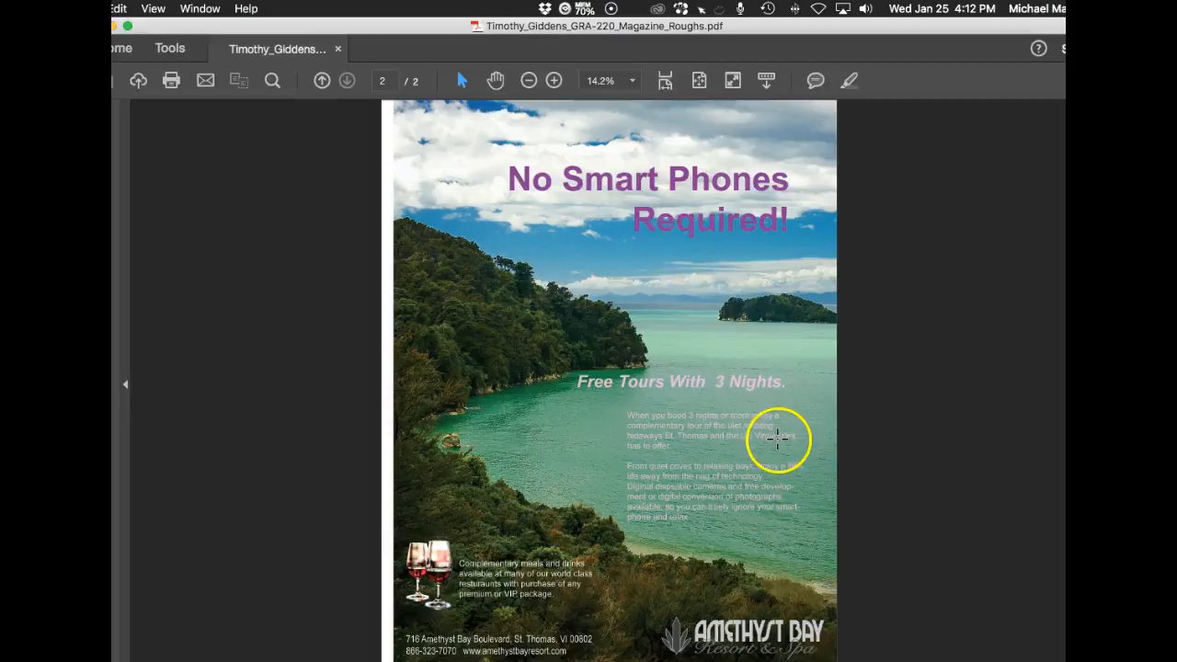
mouse_move(778, 394)
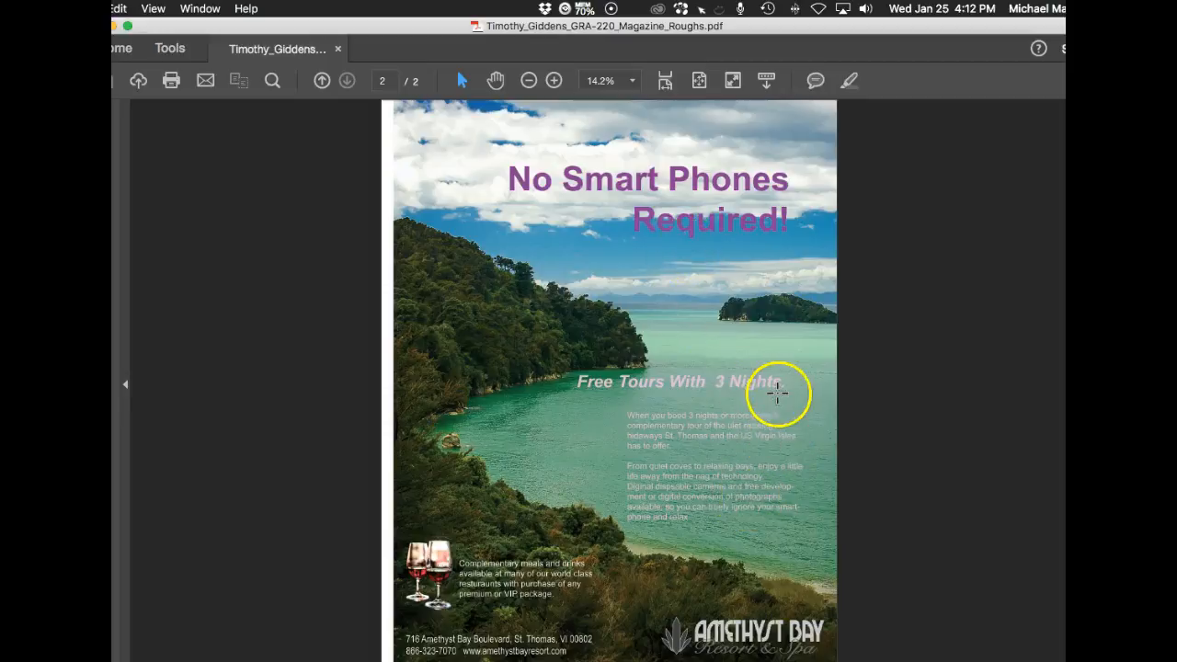
mouse_move(653, 115)
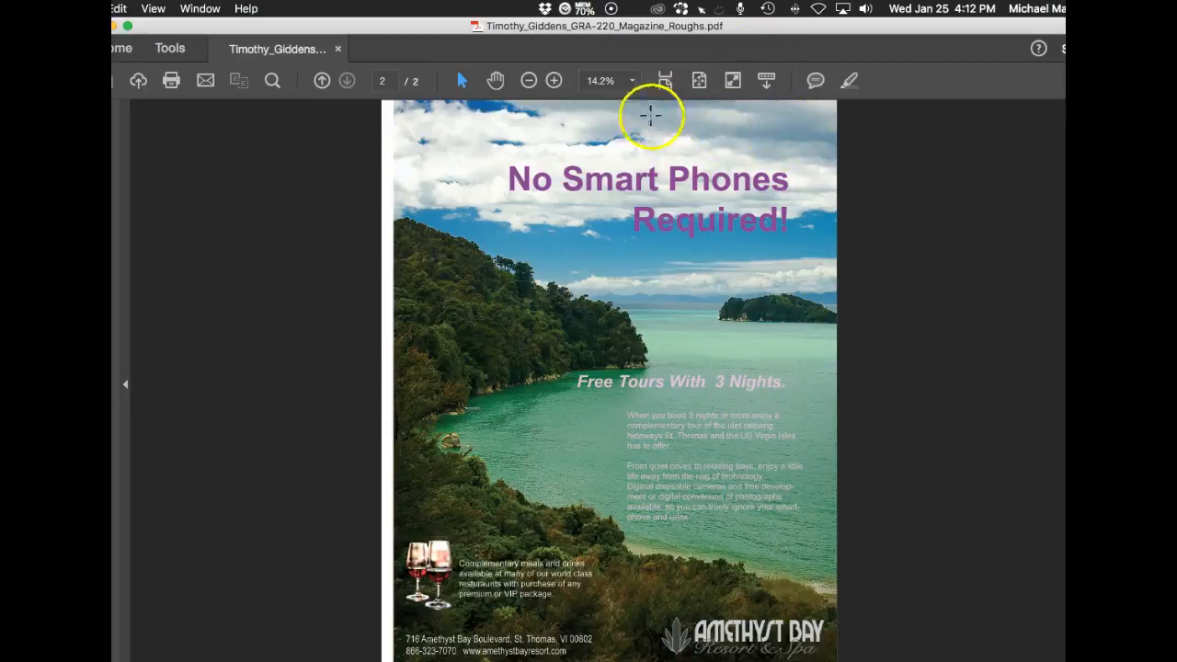
mouse_move(787, 123)
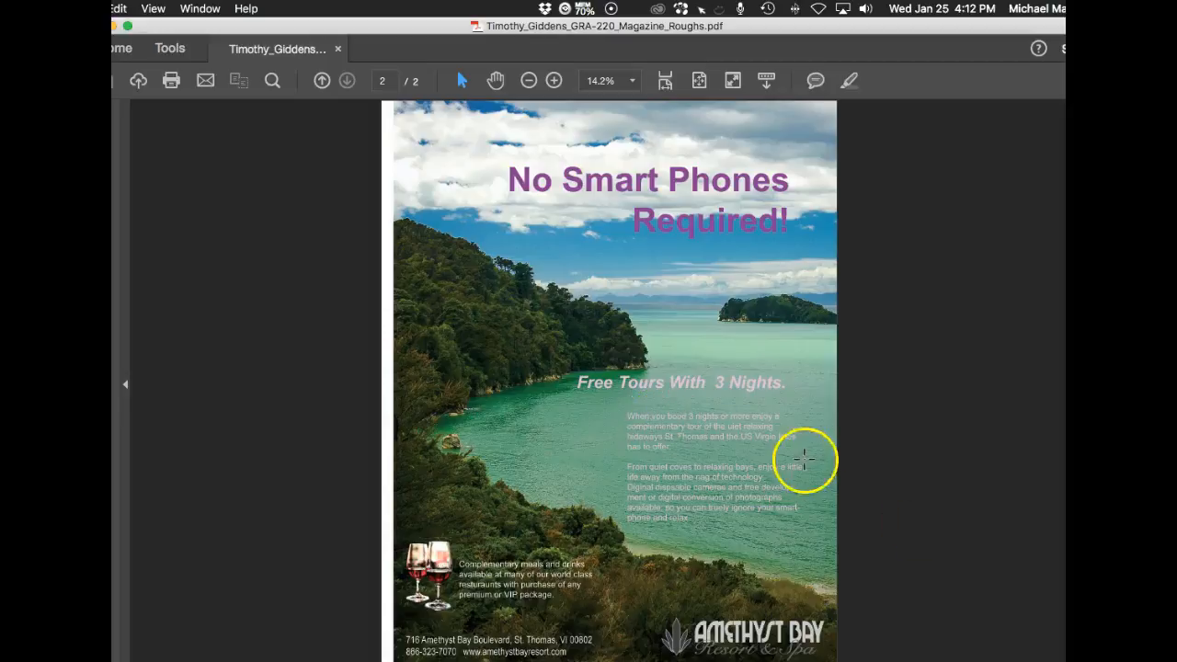
mouse_move(692, 176)
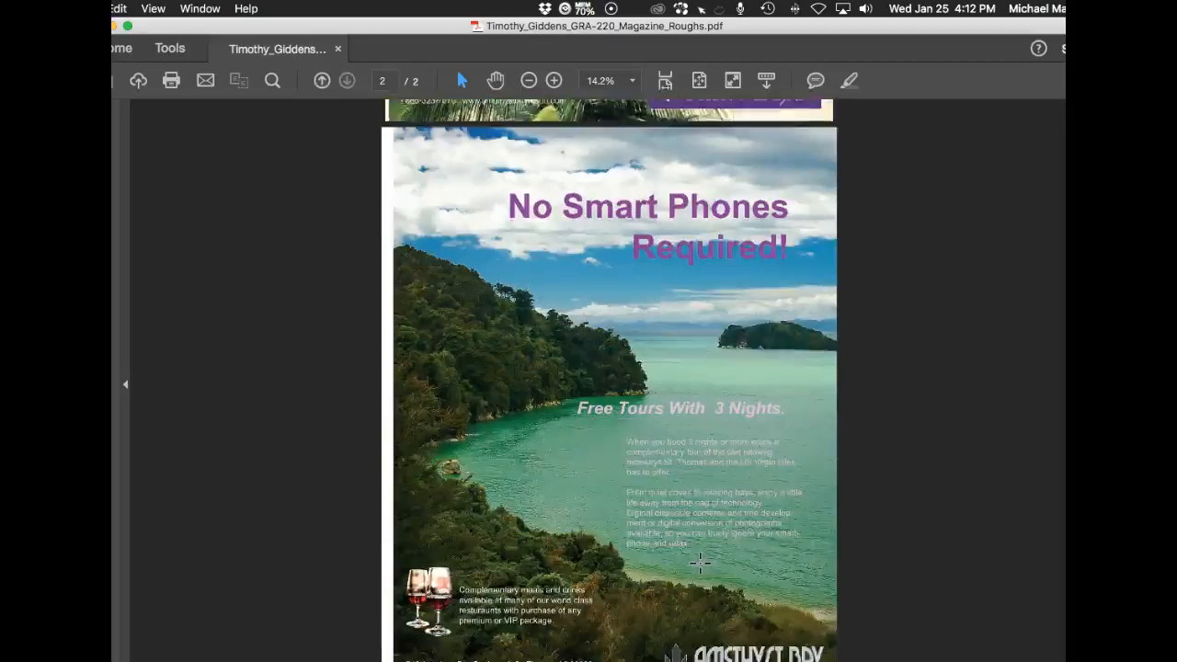
scroll("down", 3)
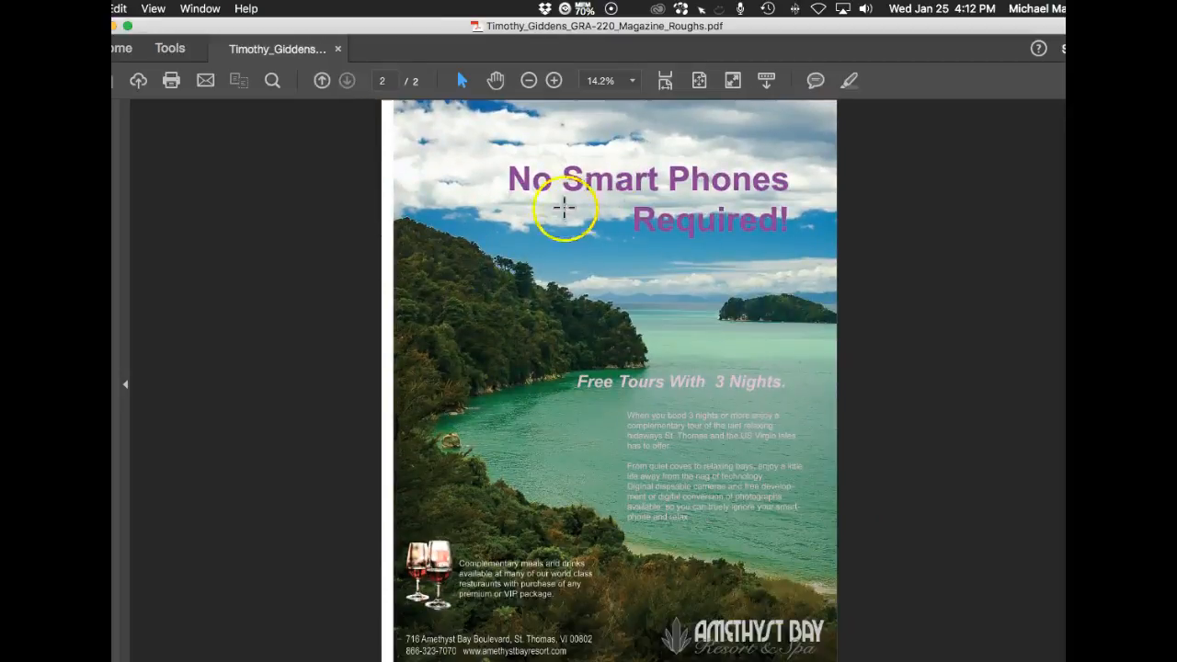
mouse_move(648, 460)
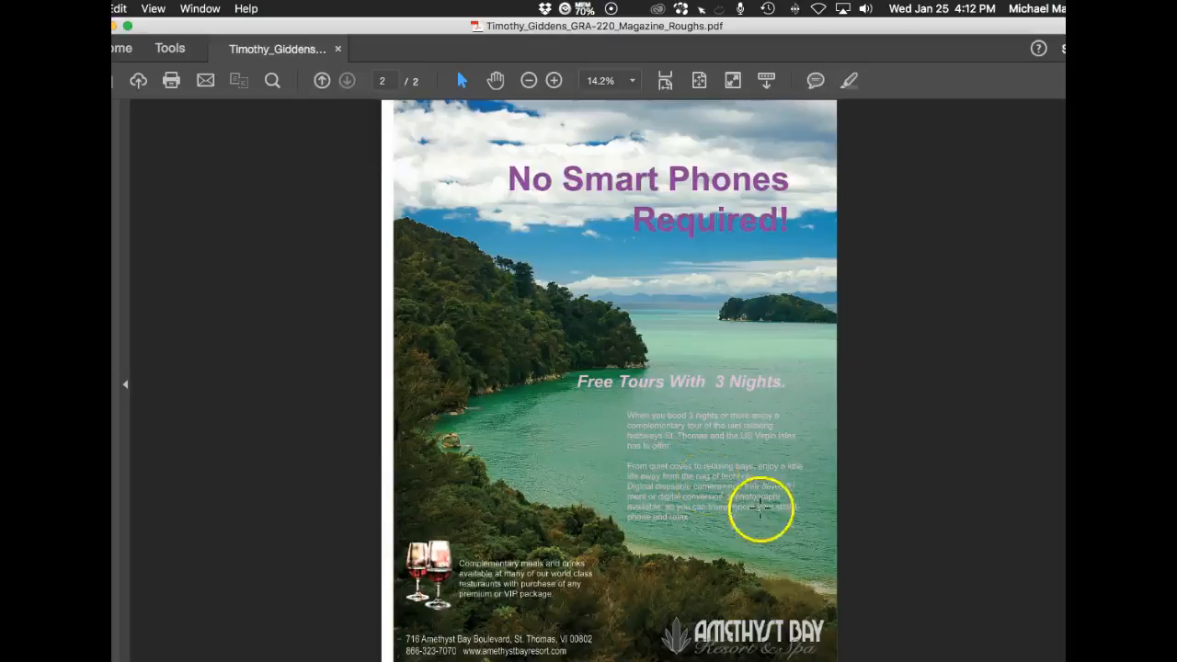
mouse_move(703, 381)
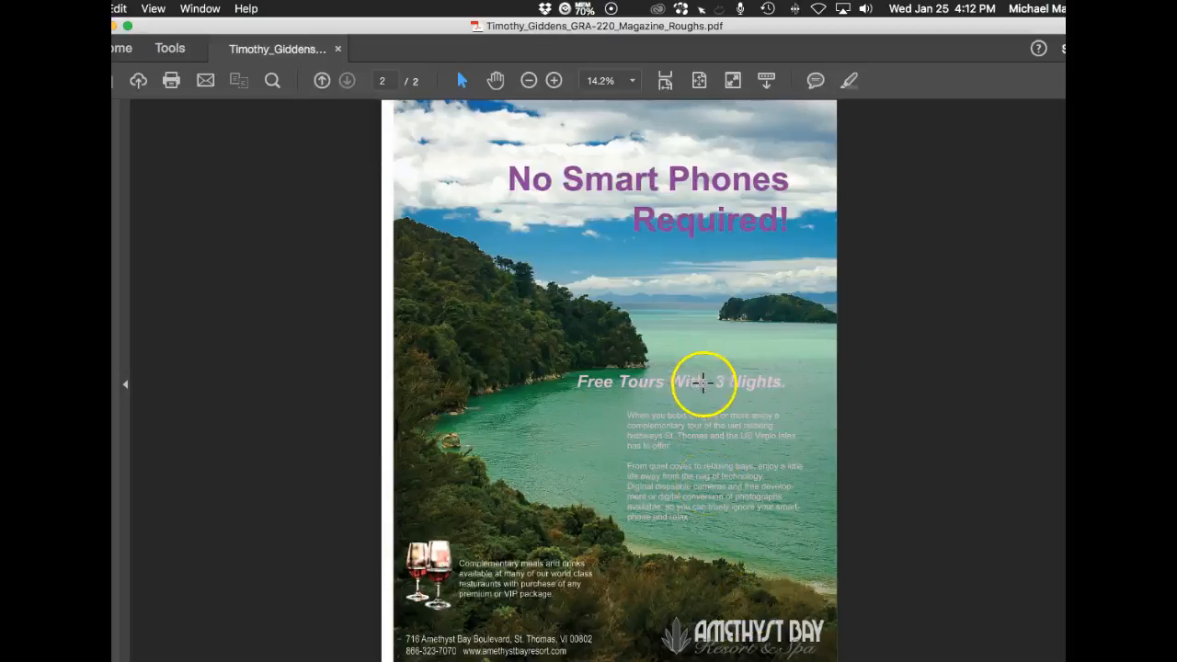
mouse_move(548, 179)
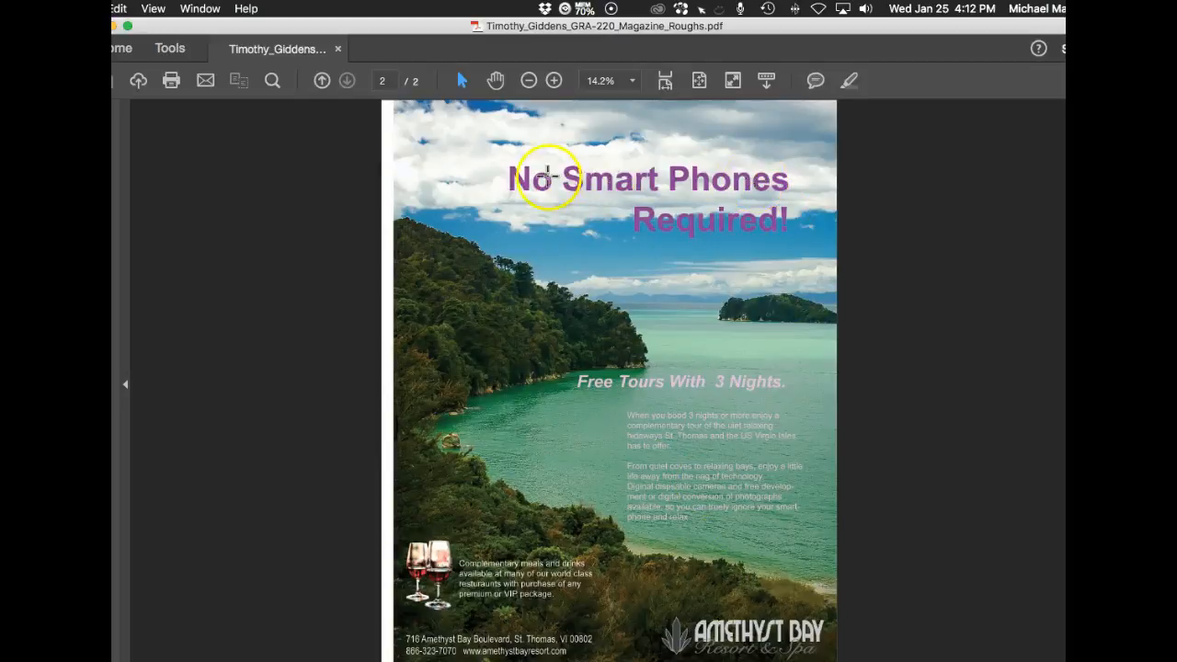
mouse_move(708, 386)
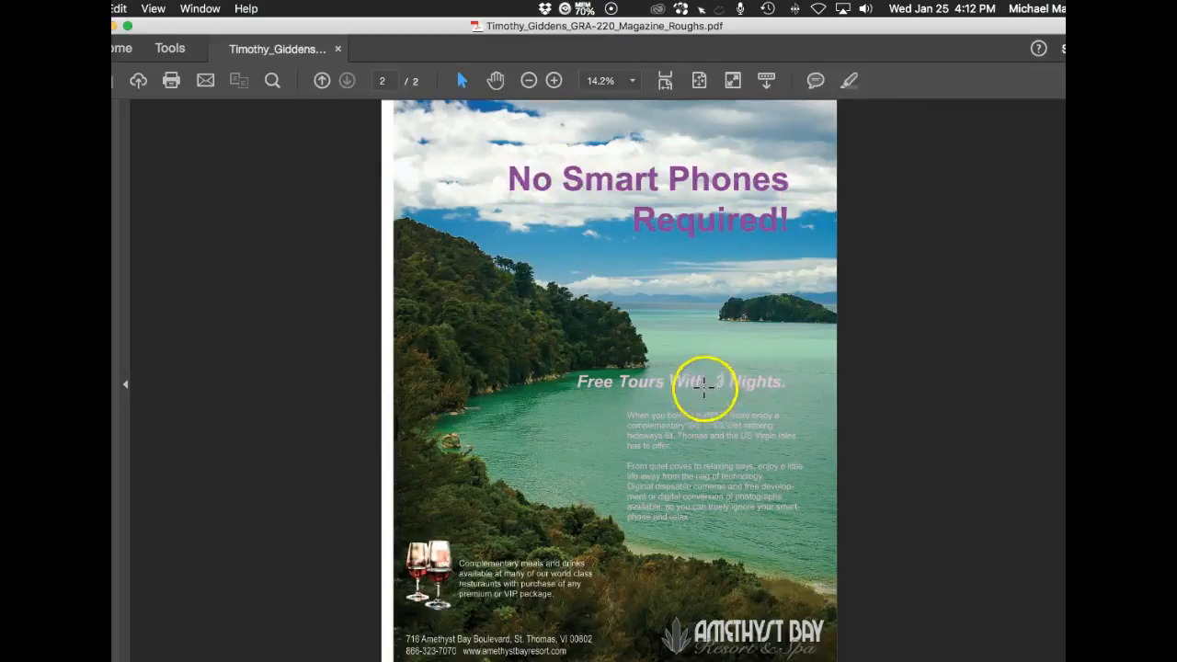
mouse_move(685, 382)
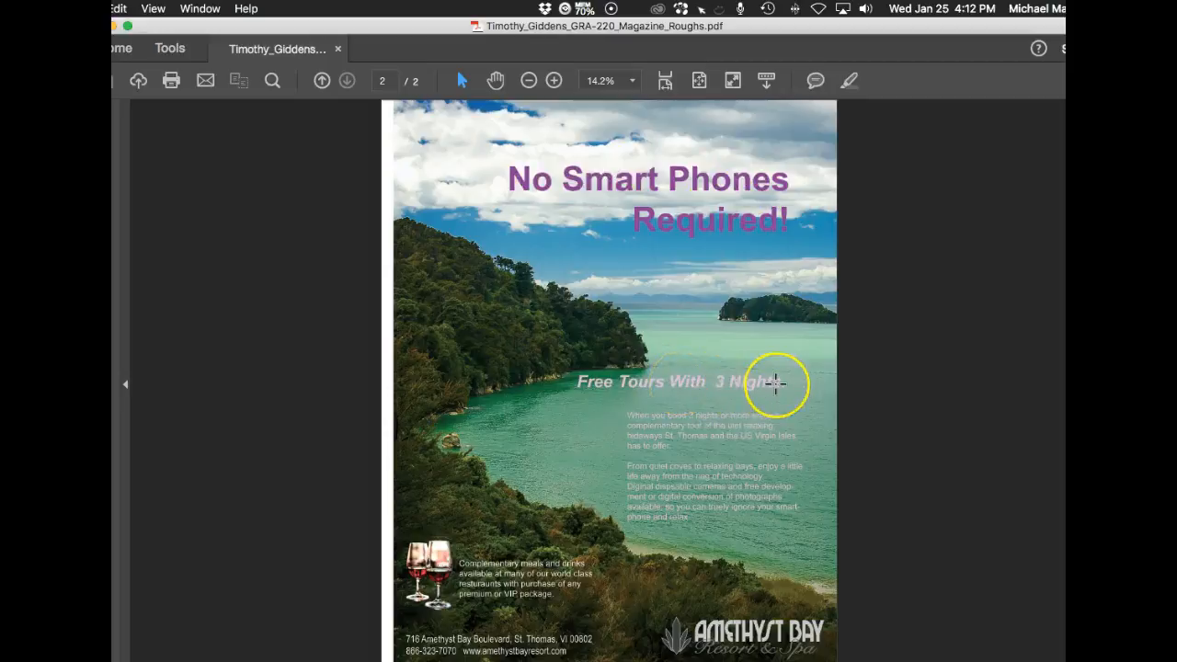
mouse_move(634, 386)
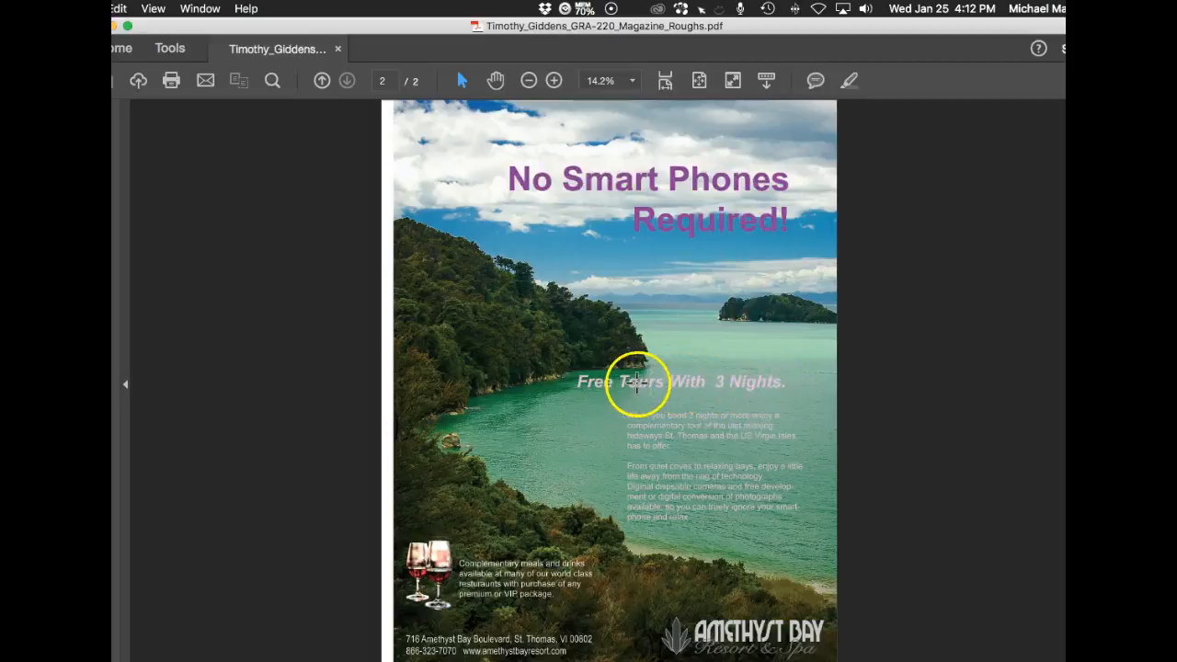
mouse_move(439, 552)
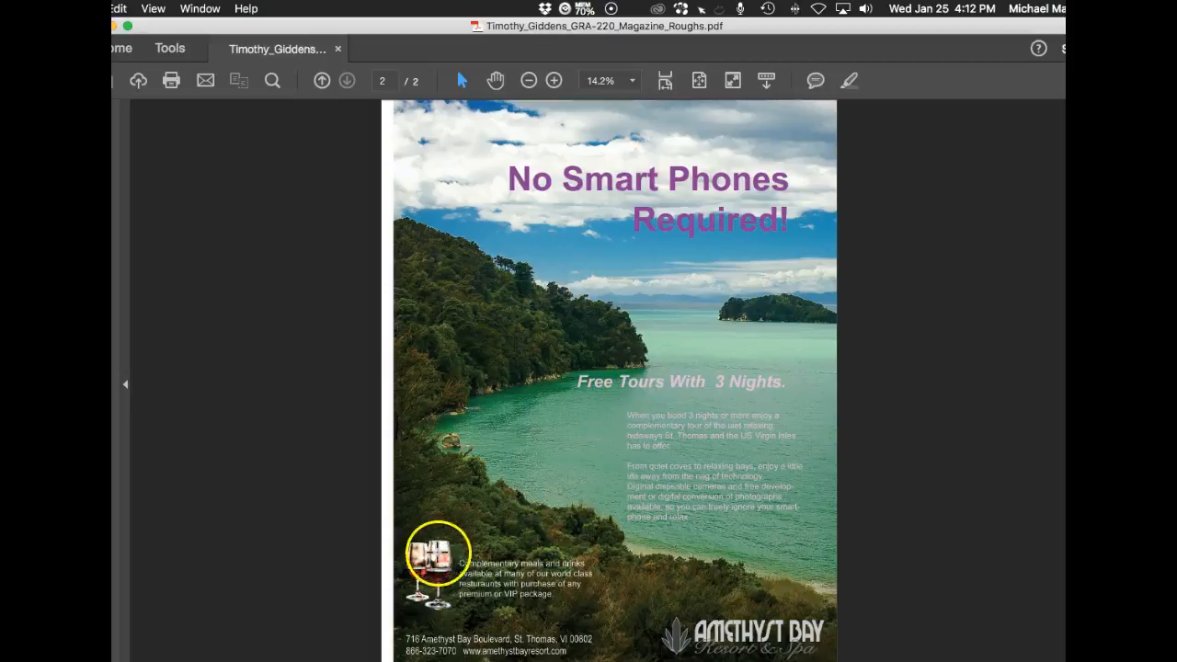
mouse_move(391, 602)
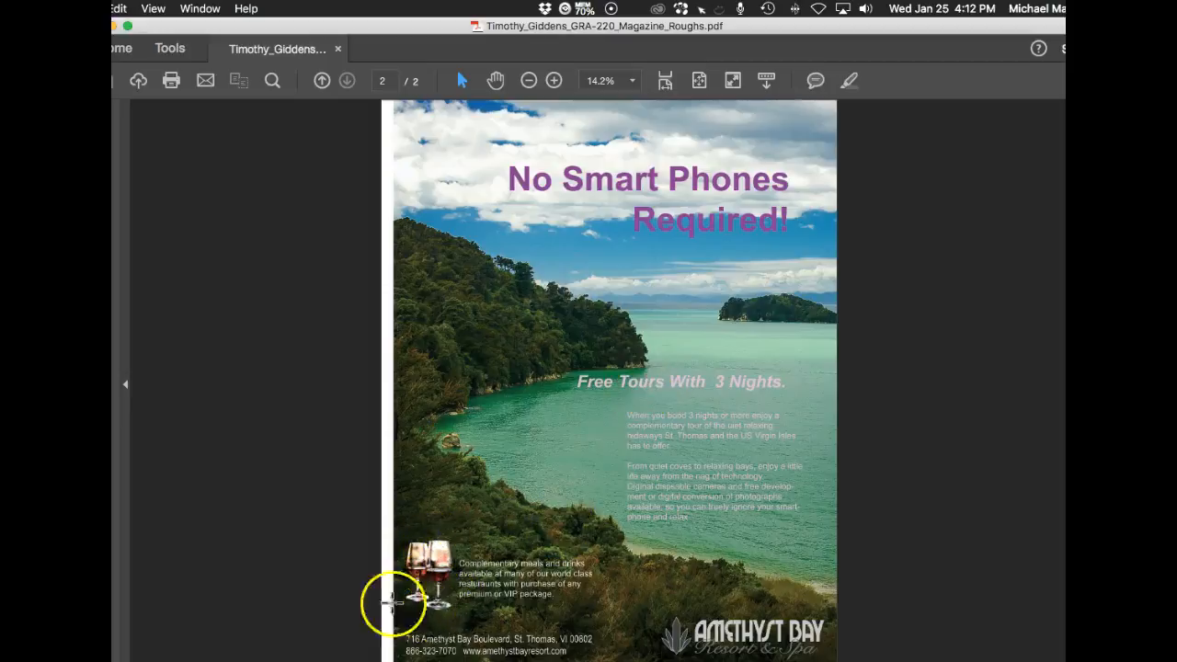
mouse_move(520, 575)
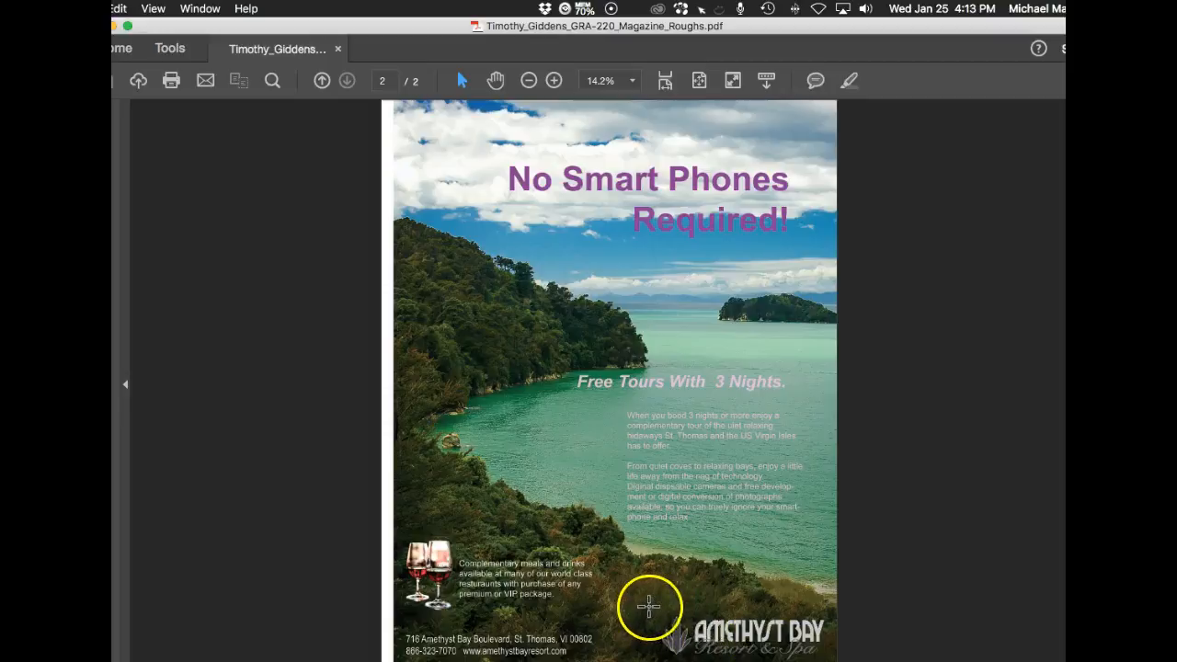
mouse_move(832, 630)
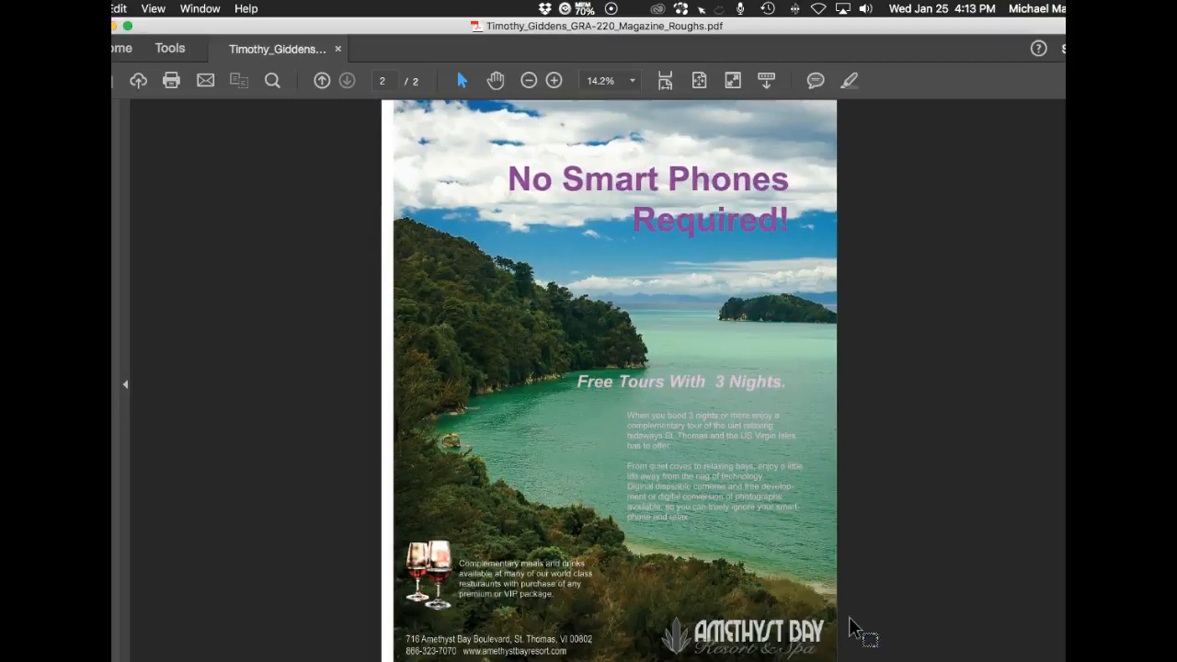
left_click(321, 80)
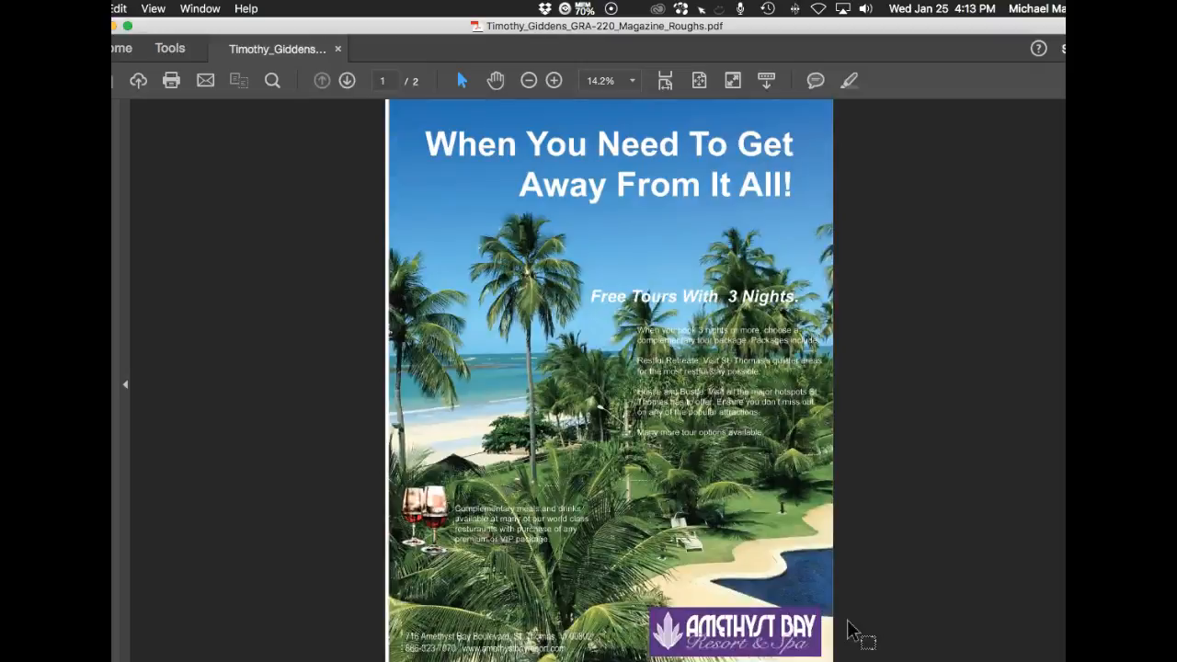
left_click(347, 80)
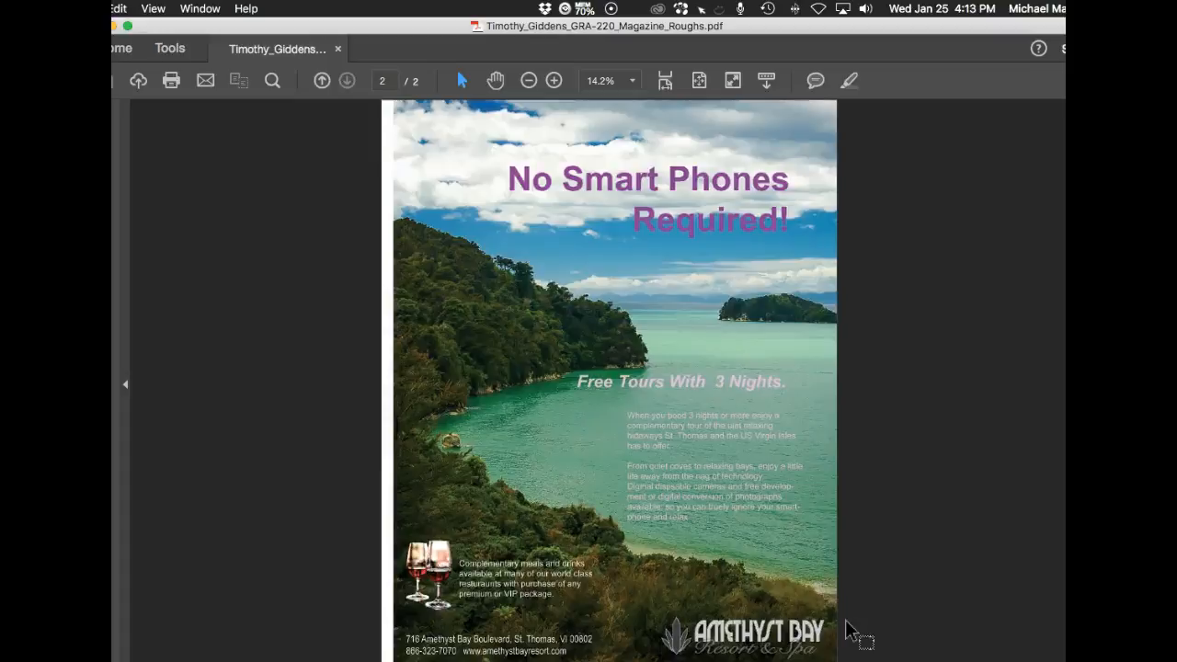
mouse_move(348, 387)
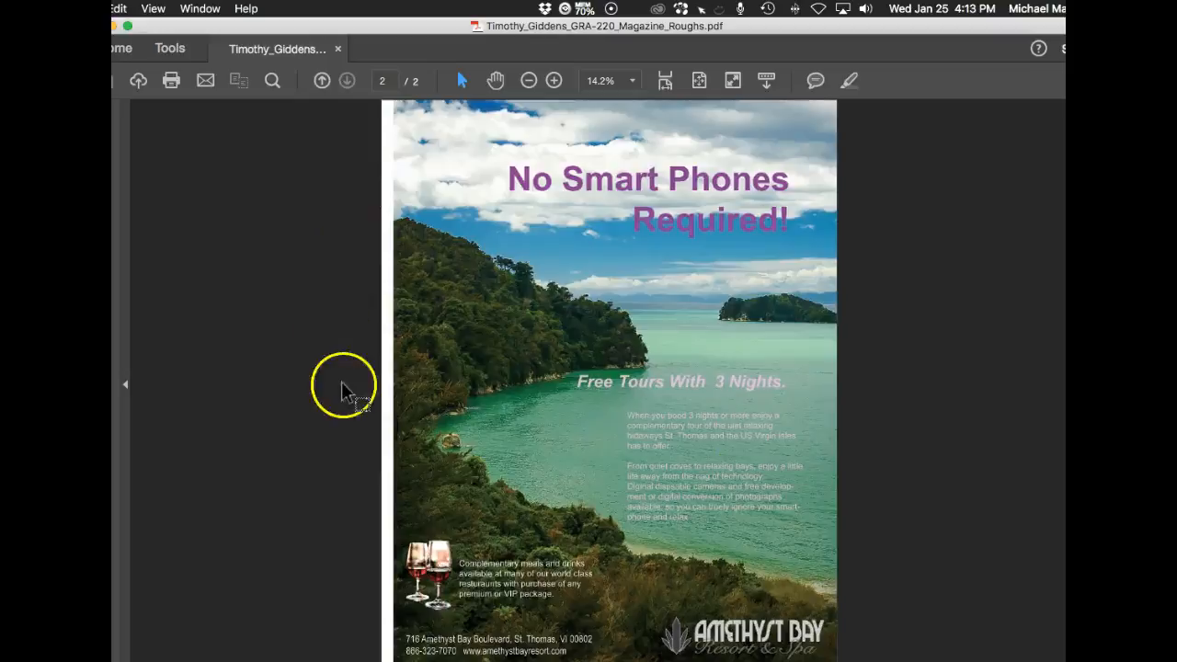